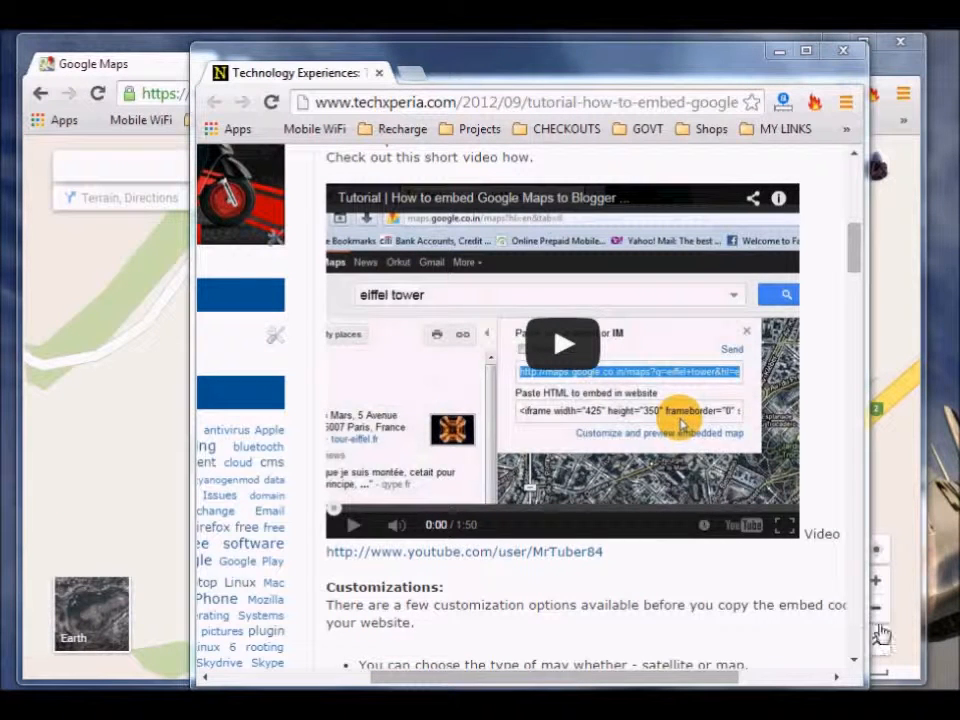
mouse_move(710, 590)
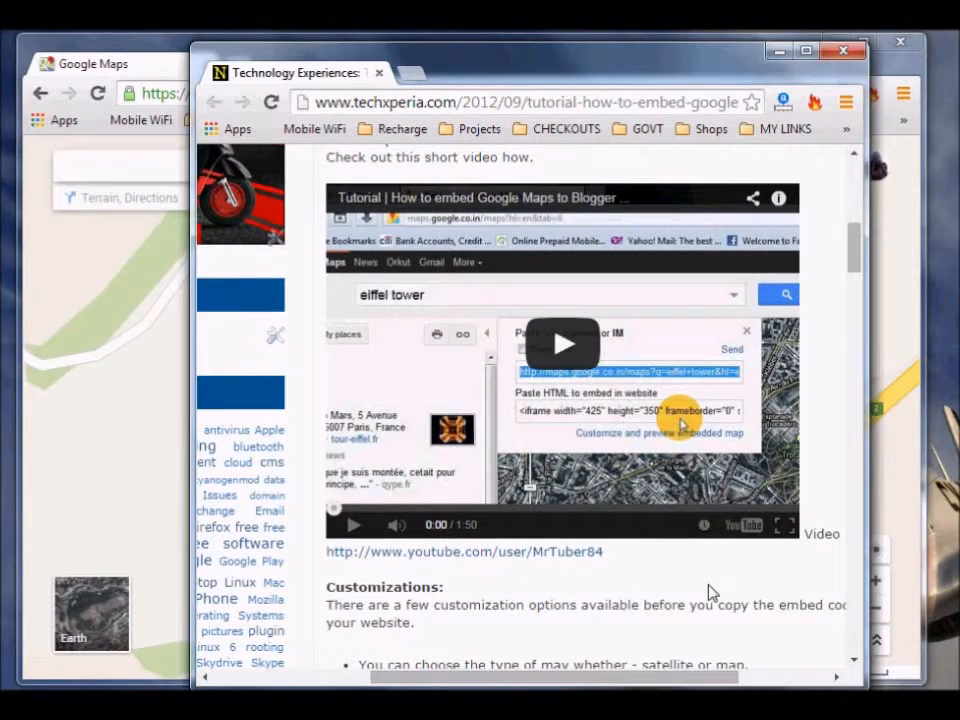
Step: Close the Google Maps tutorial window
scroll(up, 3)
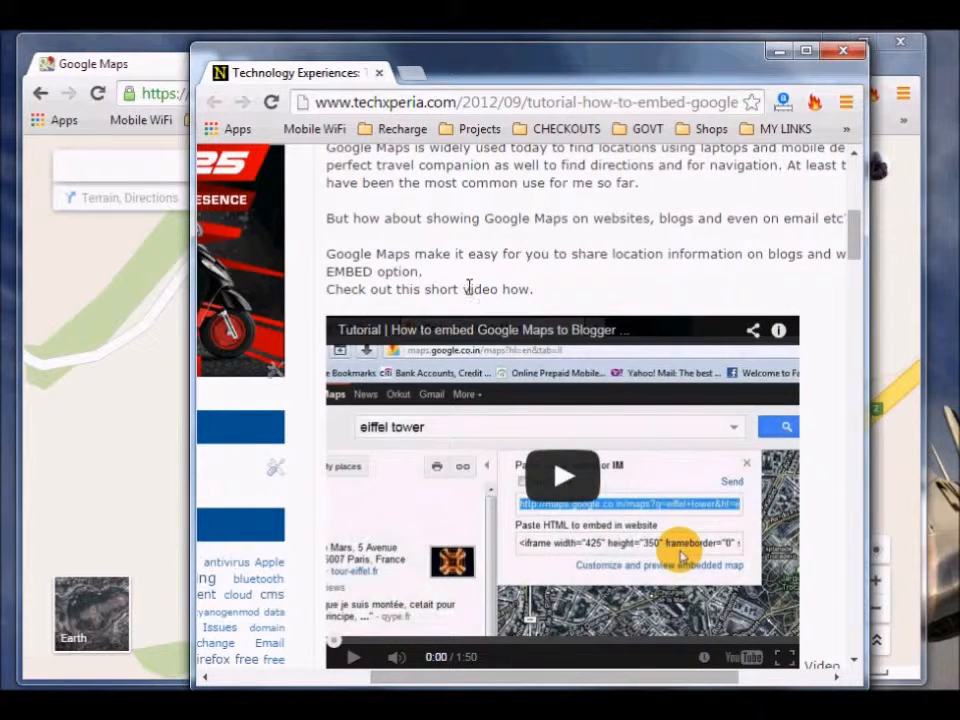
scroll(up, 3)
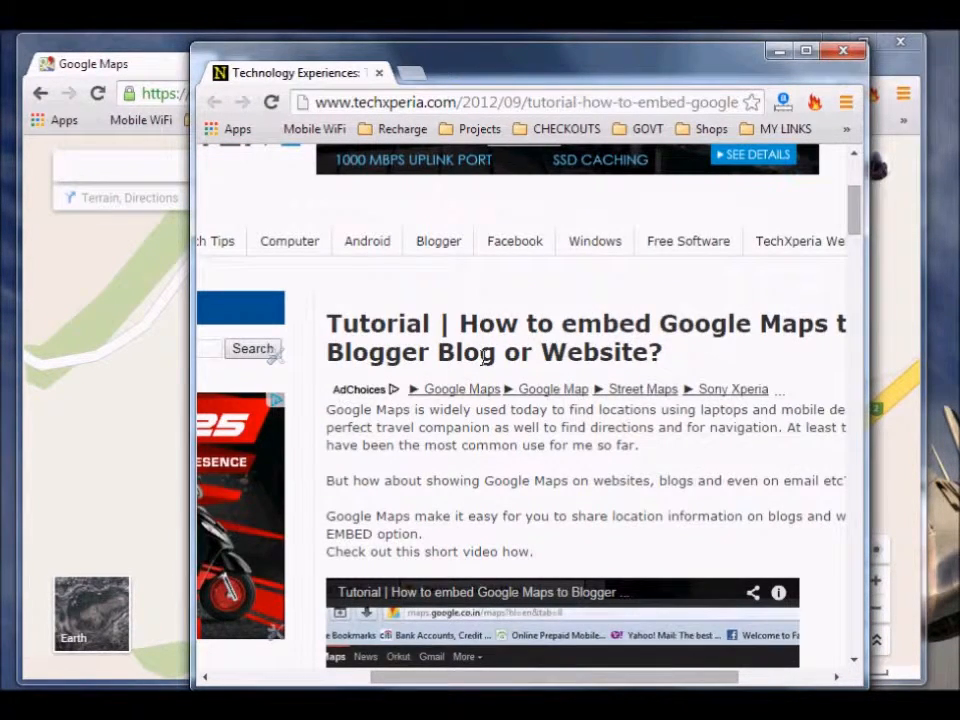
scroll(down, 3)
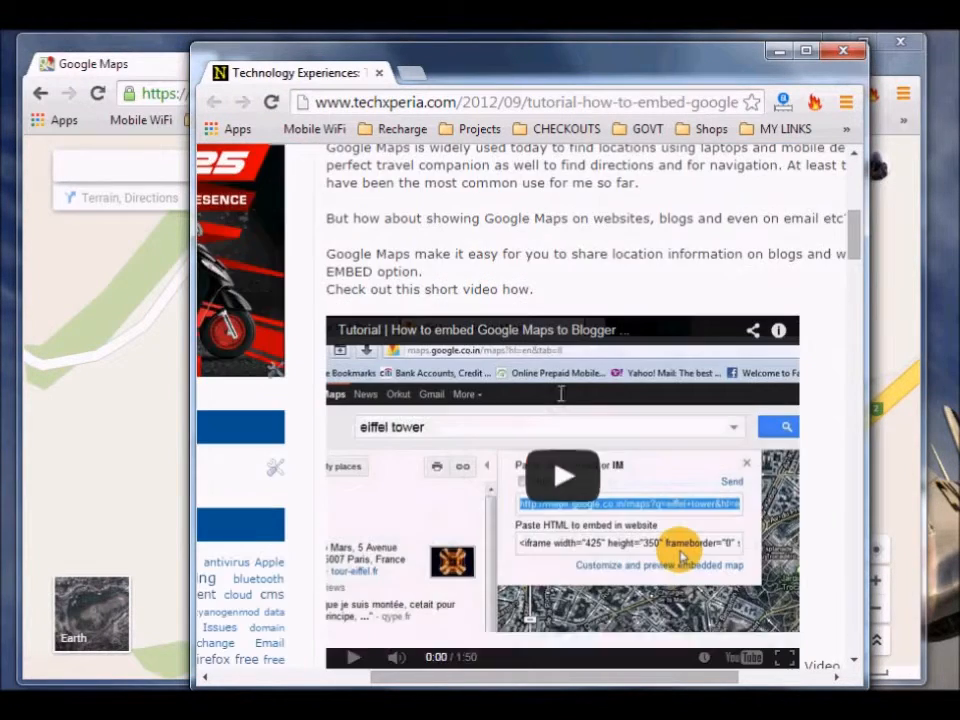
scroll(down, 3)
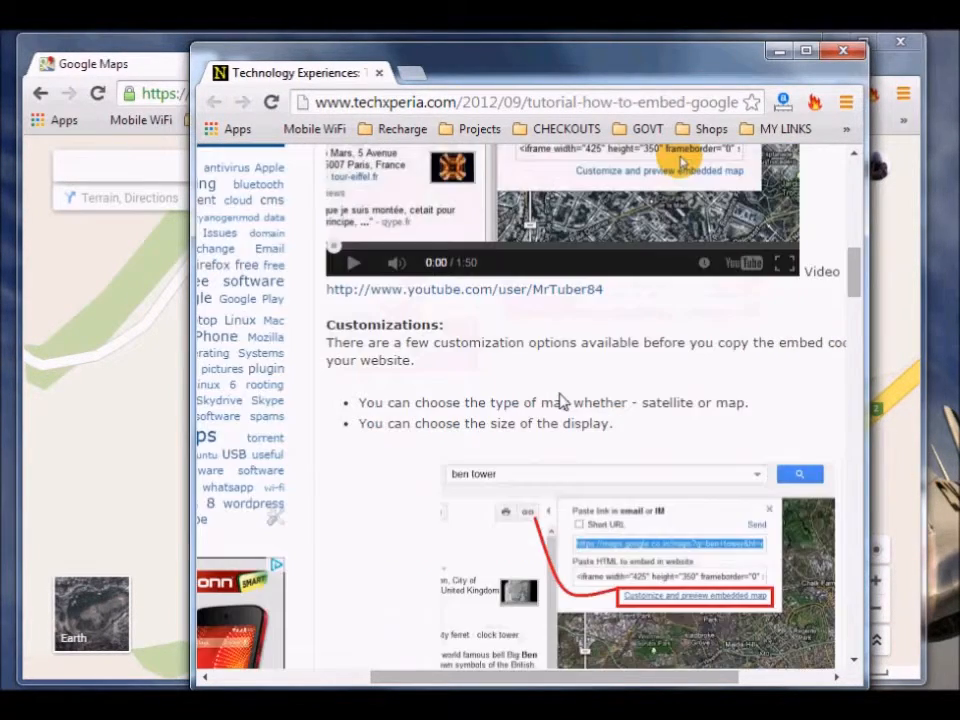
scroll(down, 3)
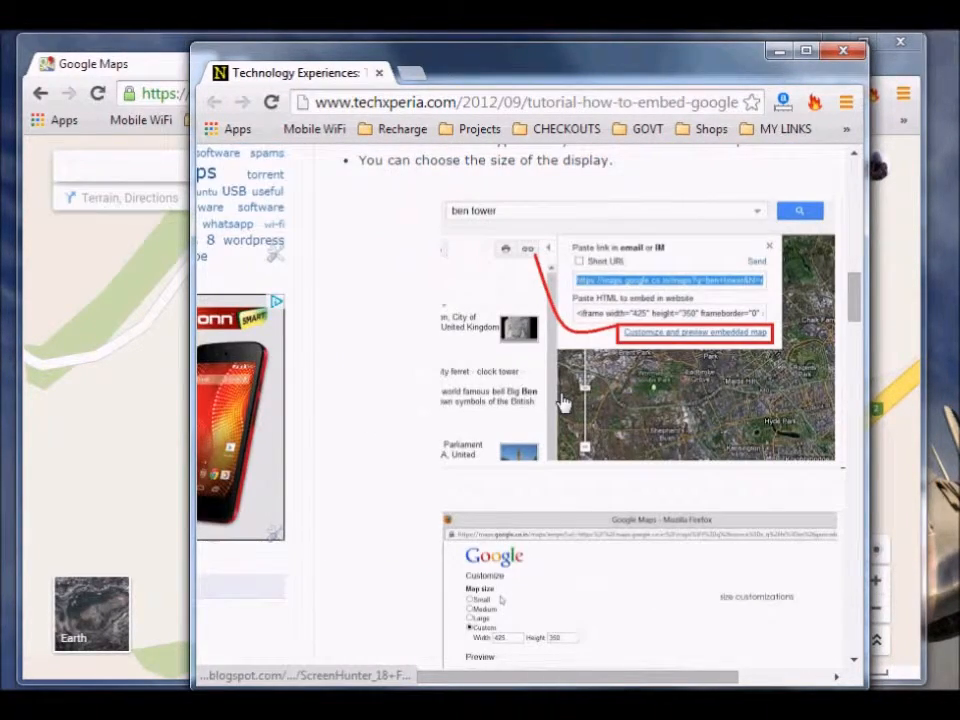
scroll(up, 3)
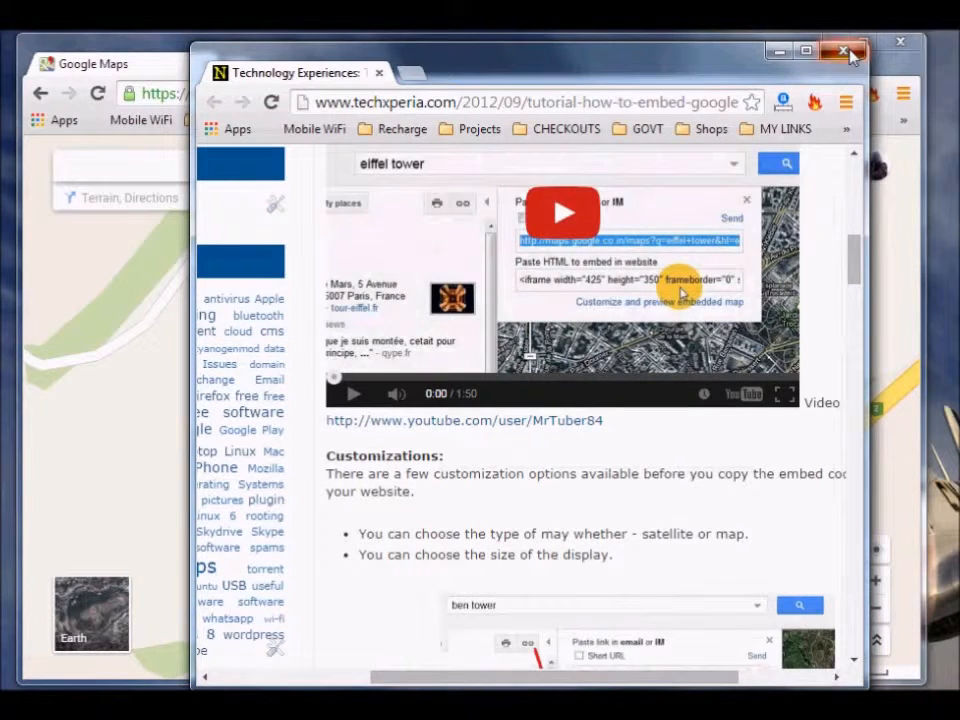
click(843, 51)
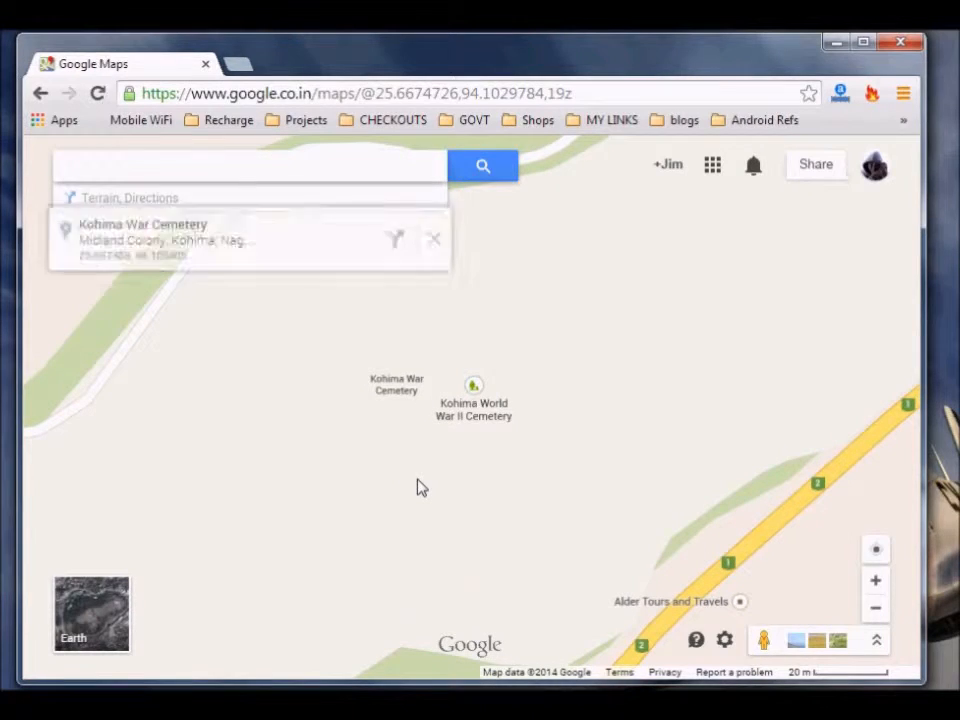
Step: Open the Kohima War Cemetery place and copy its web address
click(434, 239)
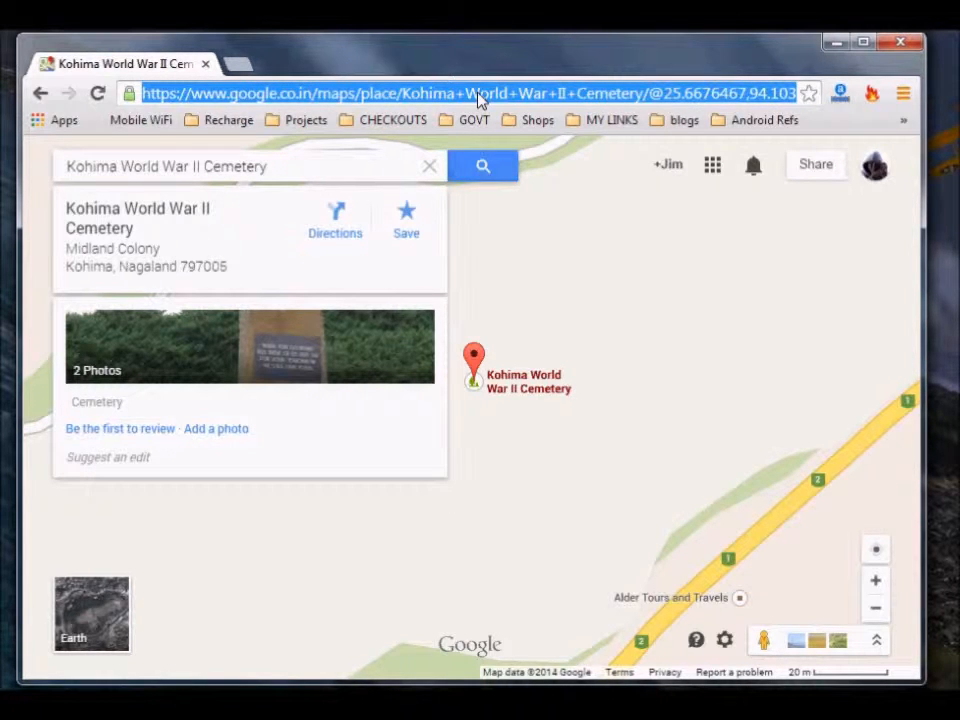
right_click(480, 93)
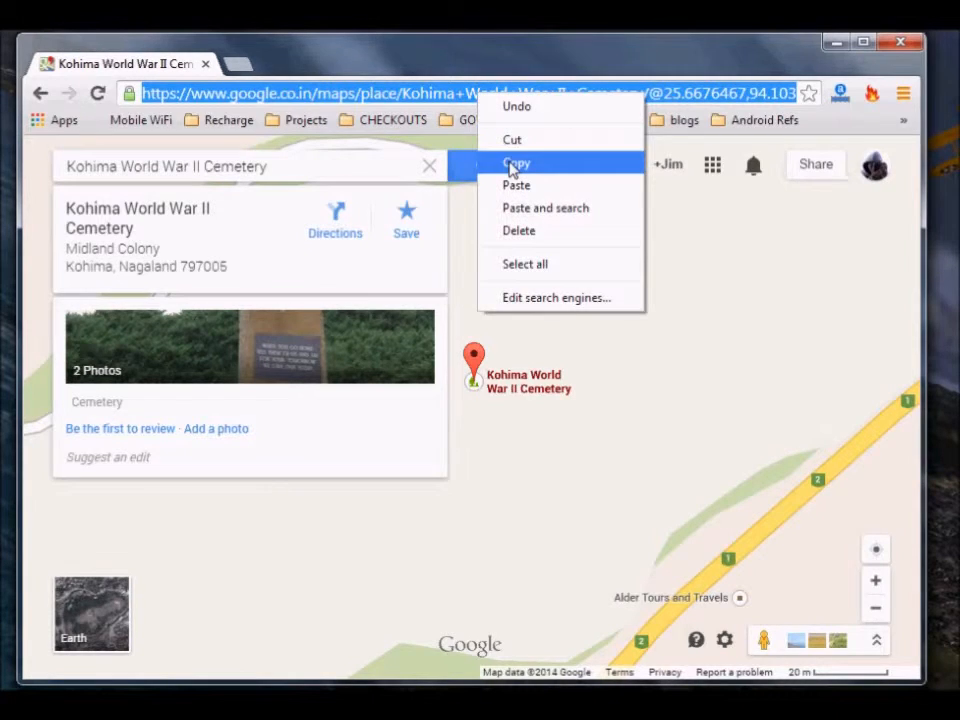
click(516, 163)
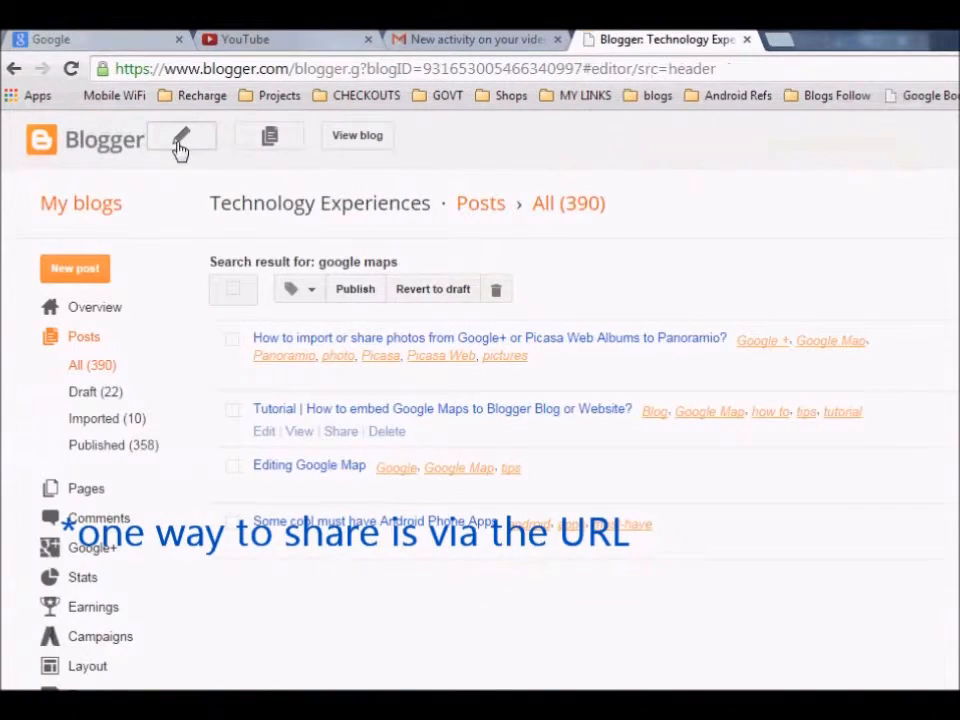
Step: Publish a new post titled 'test' with the copied Kohima Maps address pasted into its HTML
click(181, 136)
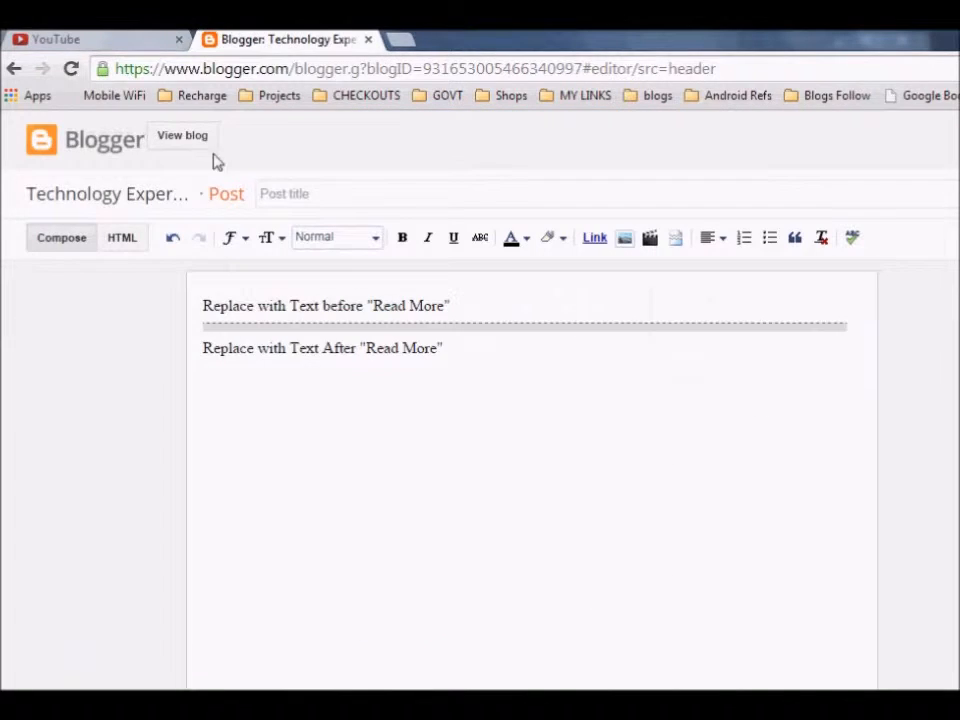
triple_click(325, 305)
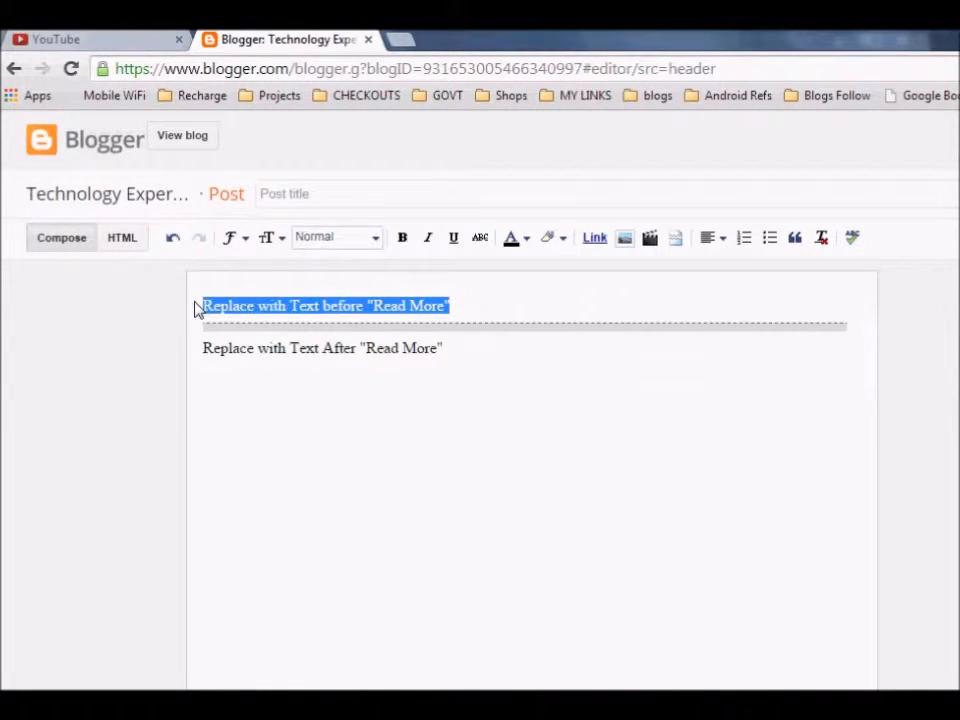
click(121, 237)
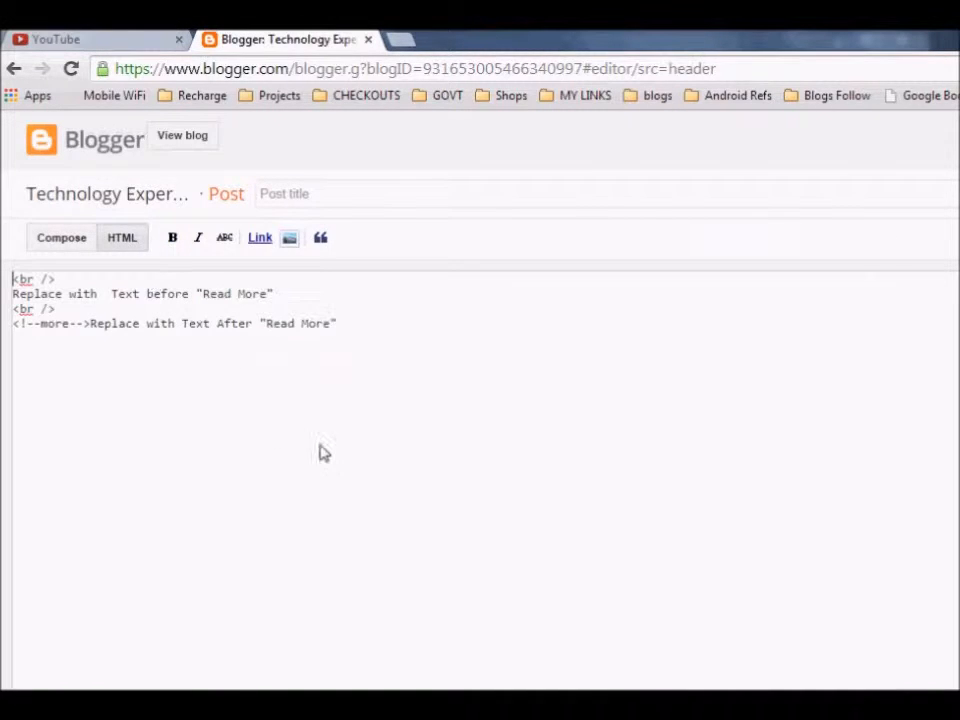
key(ctrl+a)
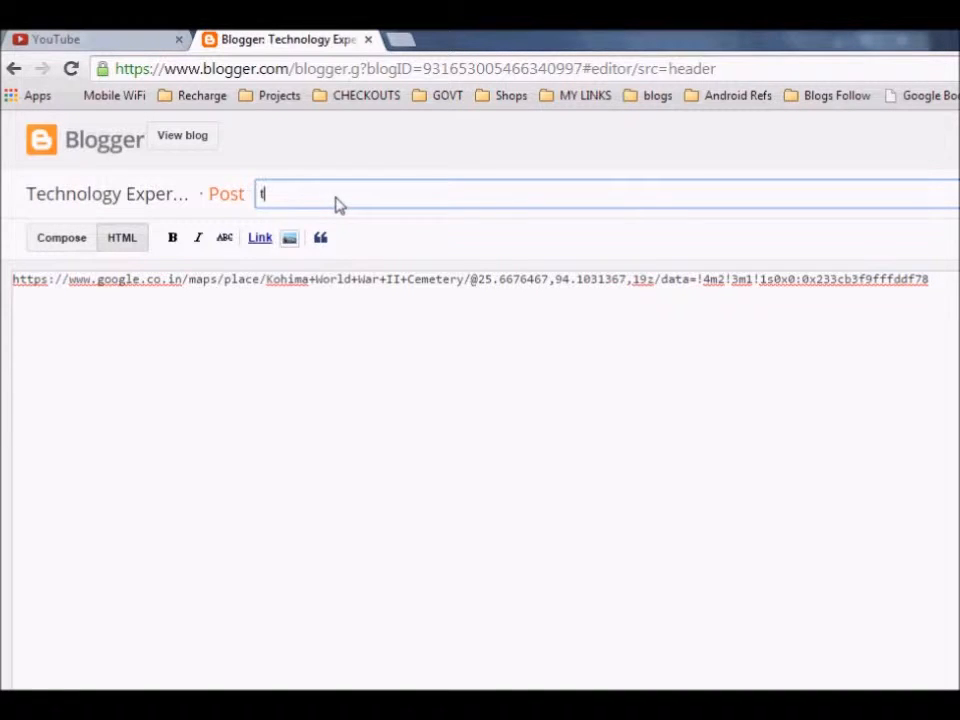
text(est)
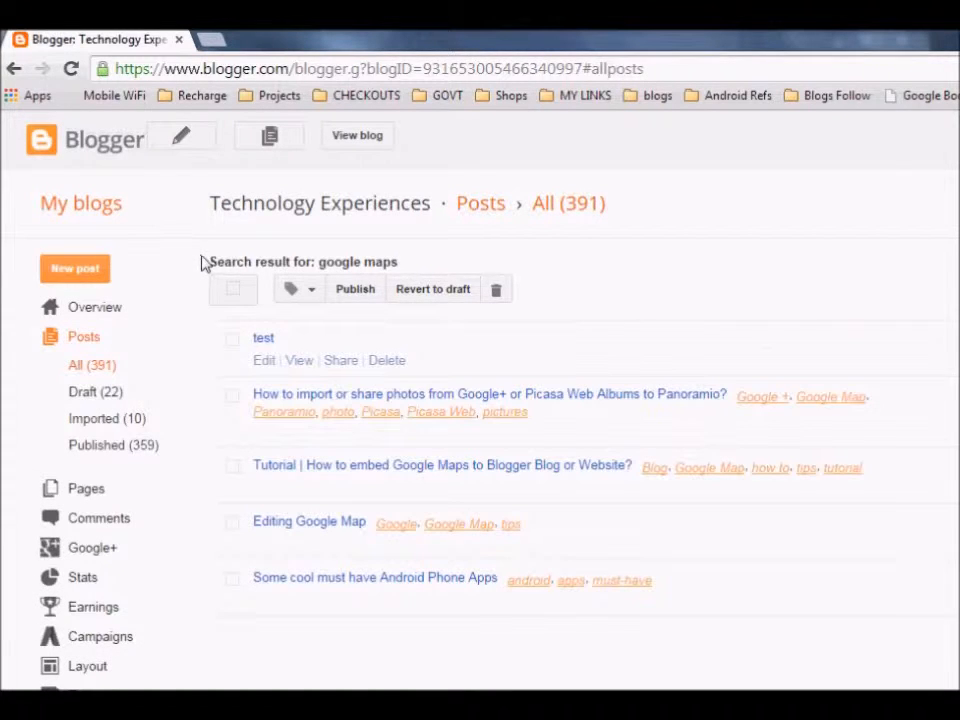
Step: Make the Kohima Maps address in the 'test' post a link in Compose view, then update
click(298, 360)
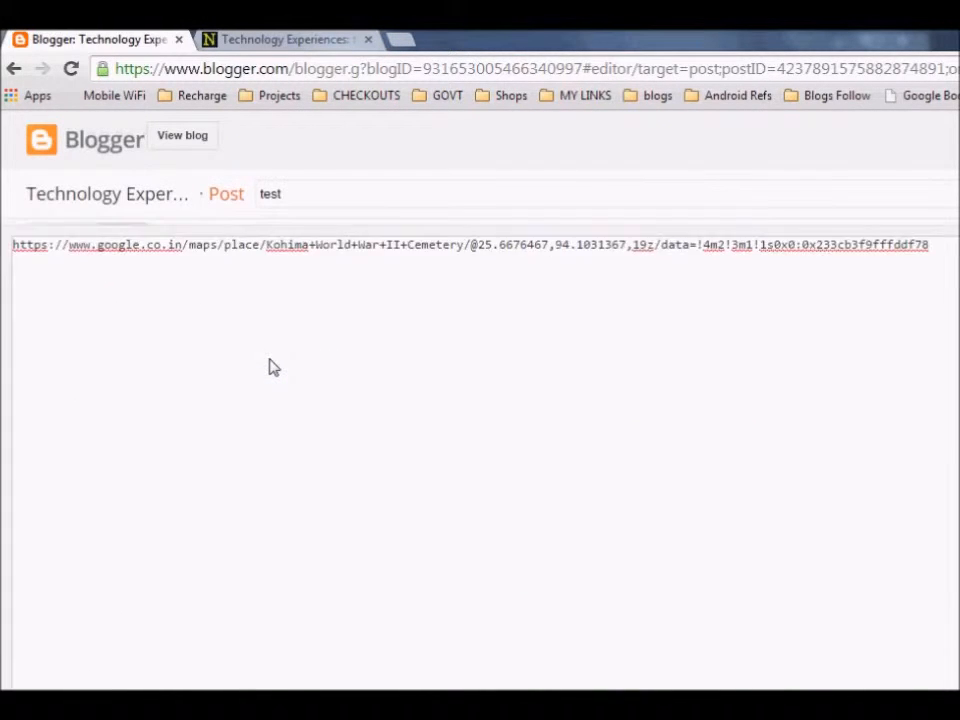
click(61, 237)
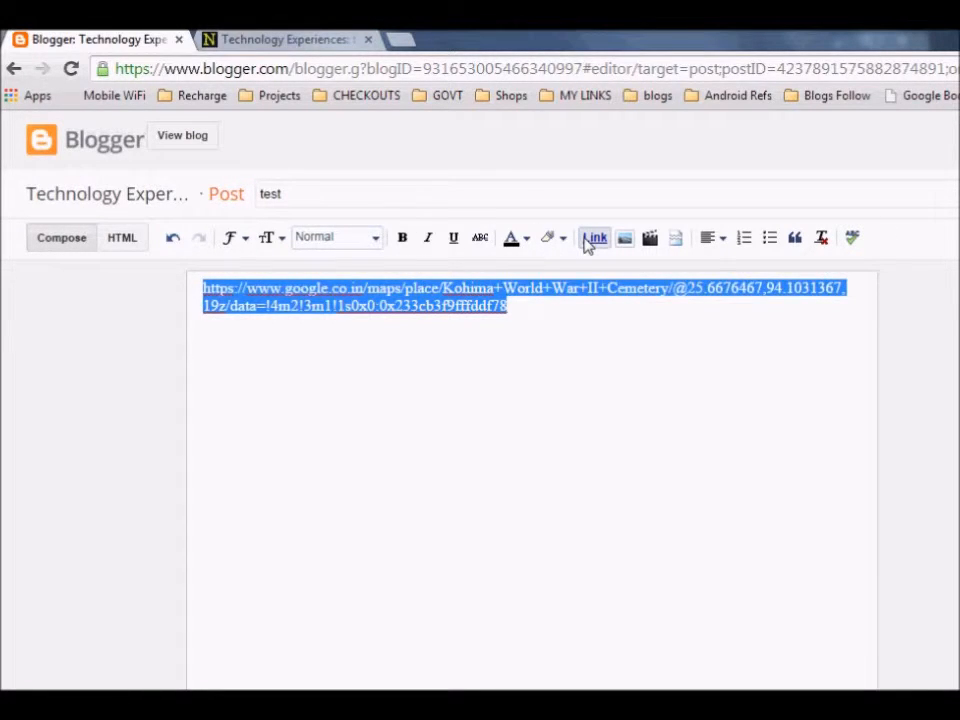
click(594, 237)
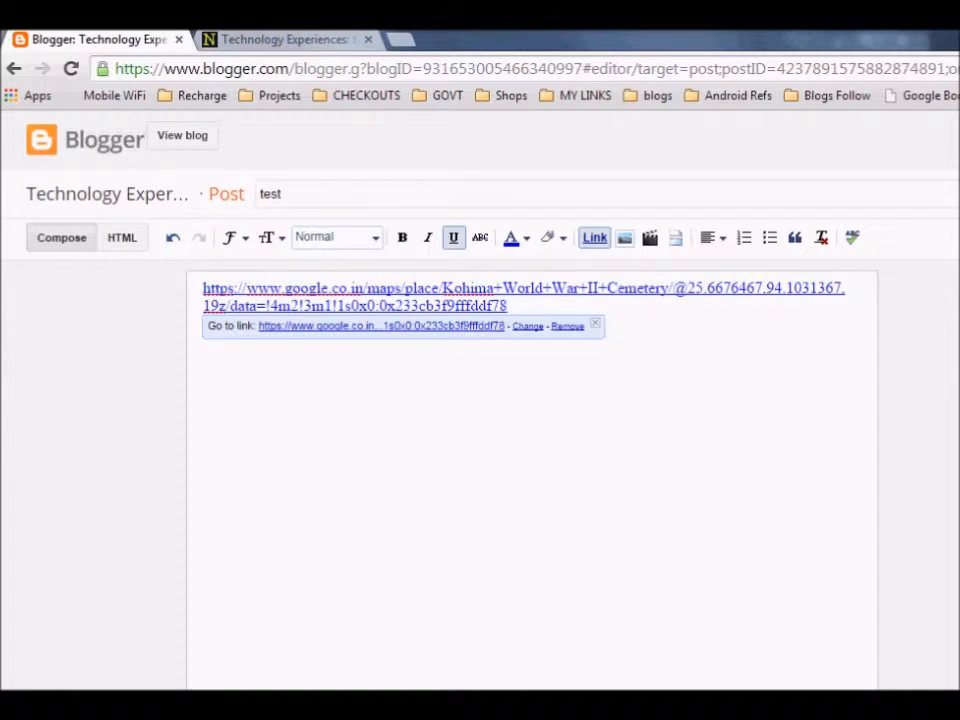
click(525, 420)
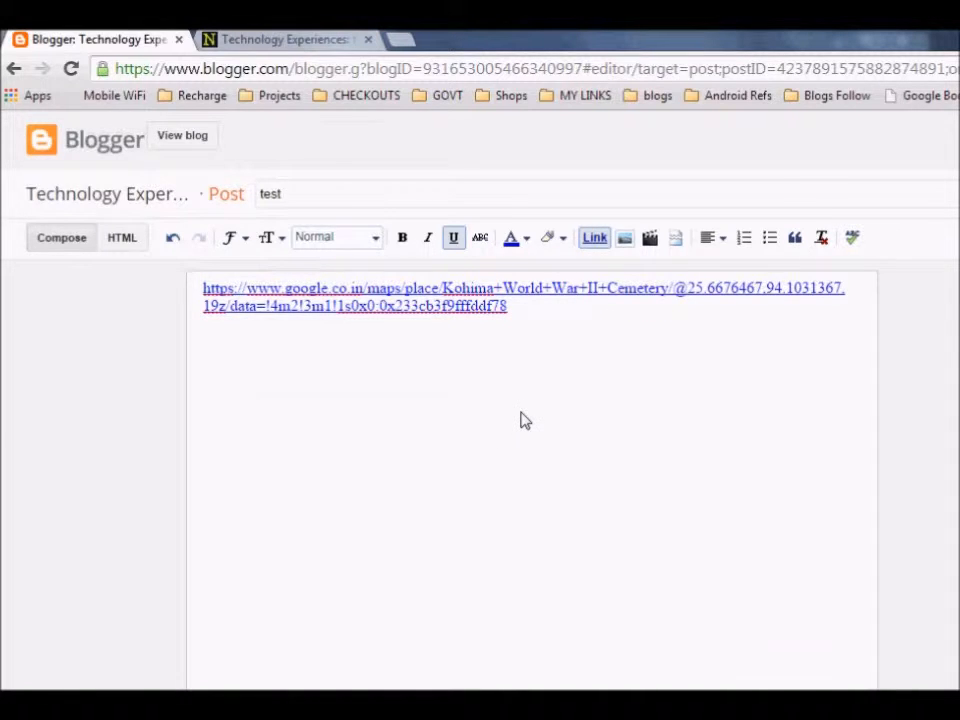
click(14, 68)
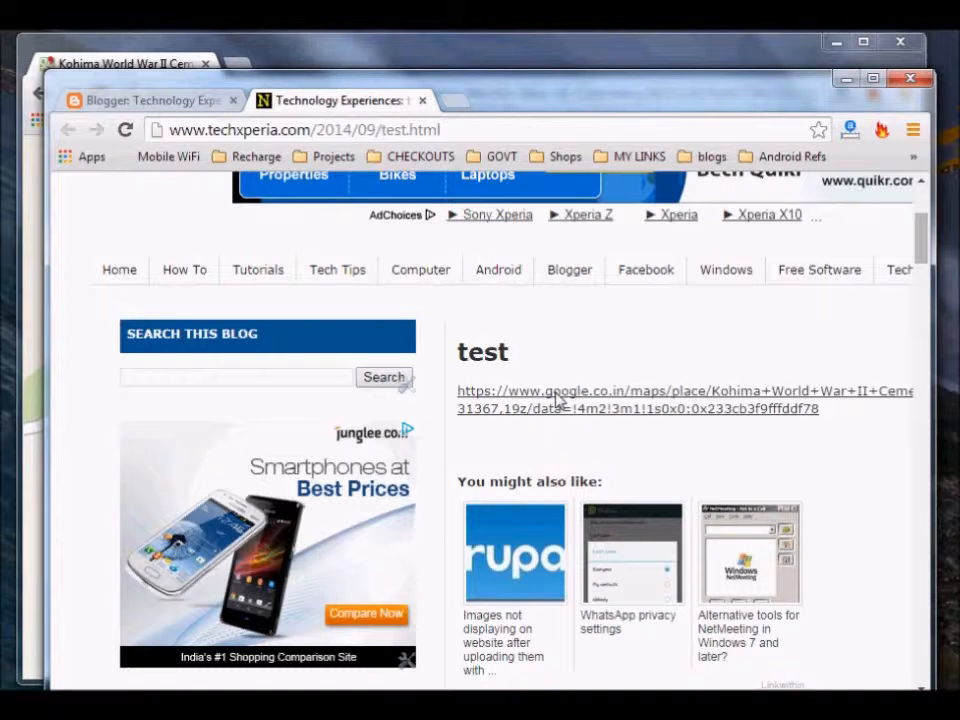
Step: Open the live 'test' post's Kohima map link in a new tab
click(560, 390)
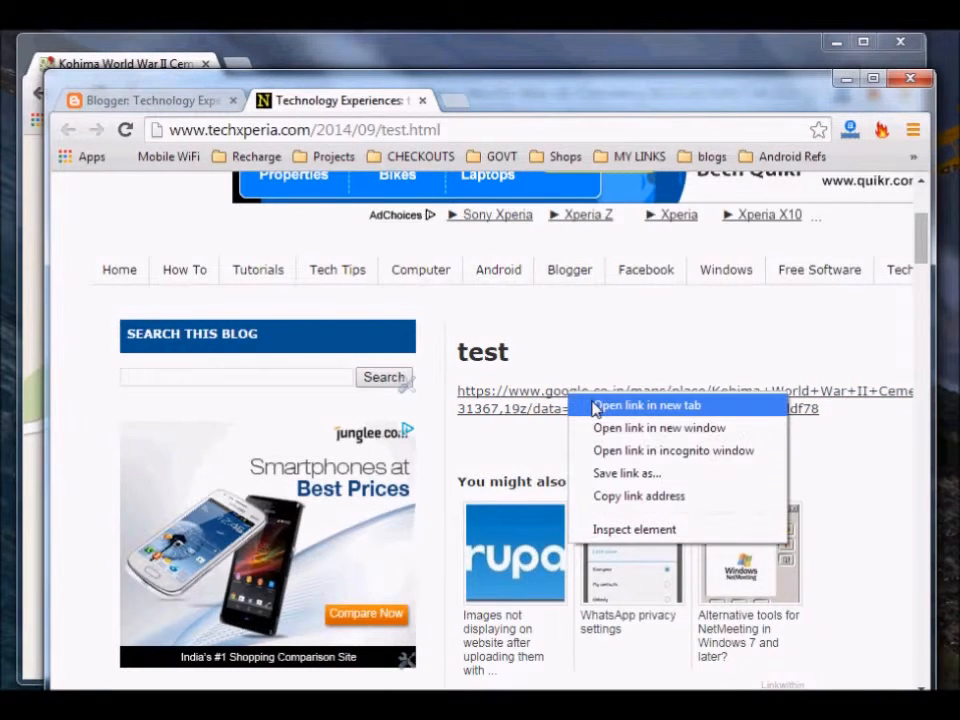
click(647, 405)
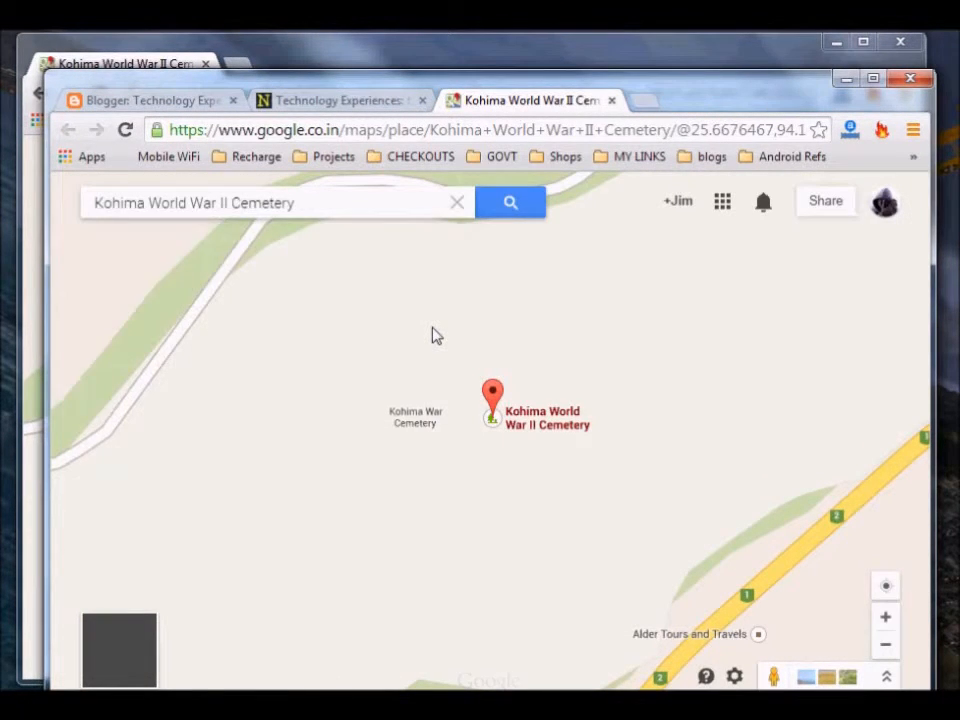
click(492, 400)
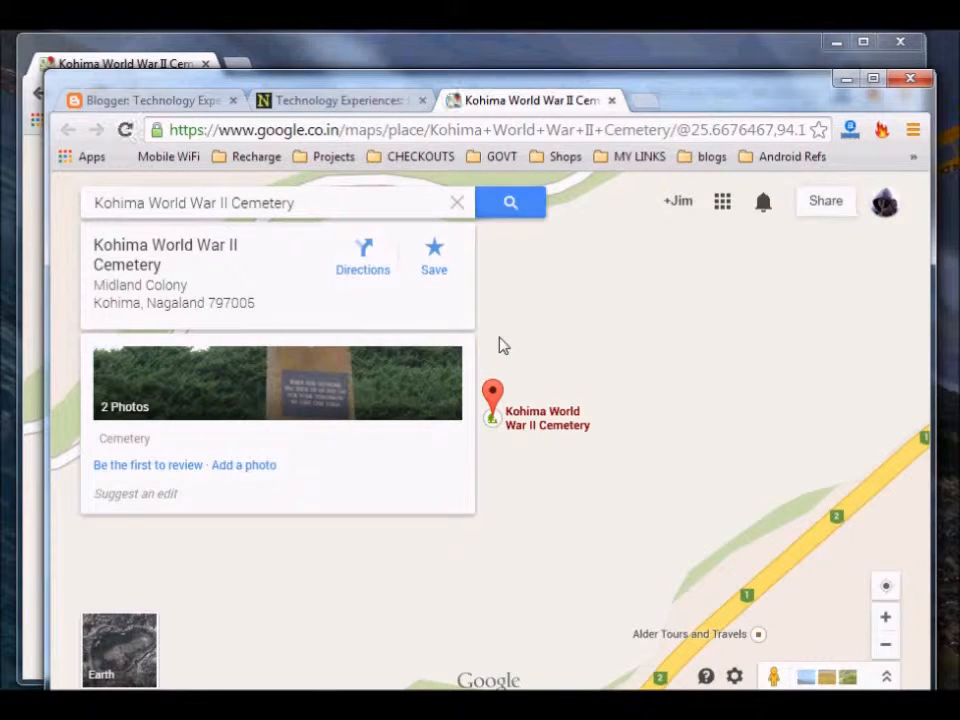
mouse_move(540, 338)
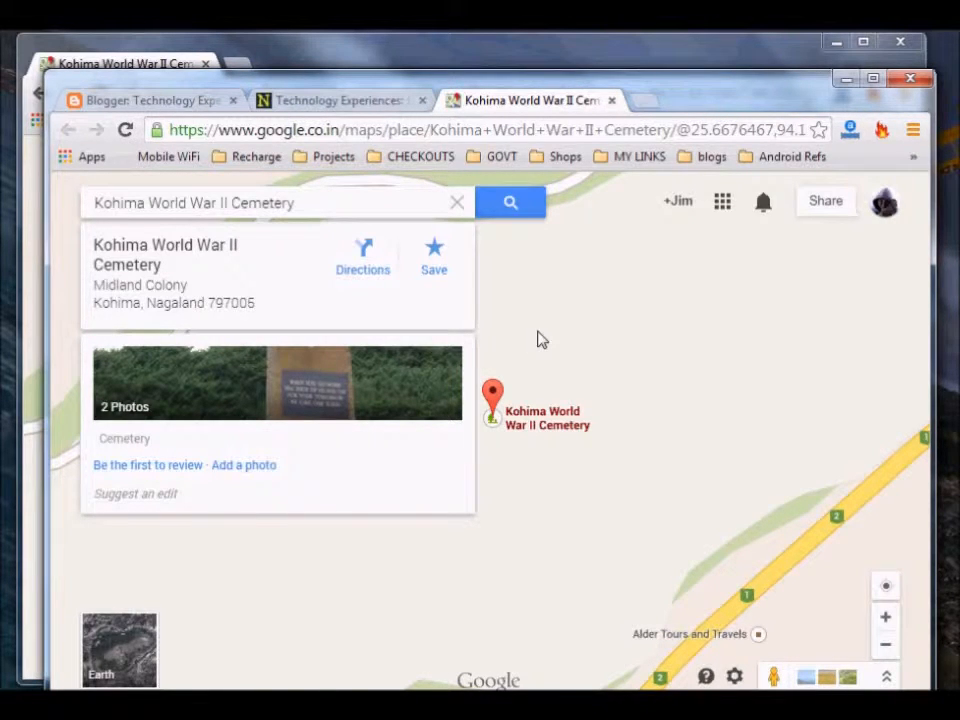
mouse_move(520, 272)
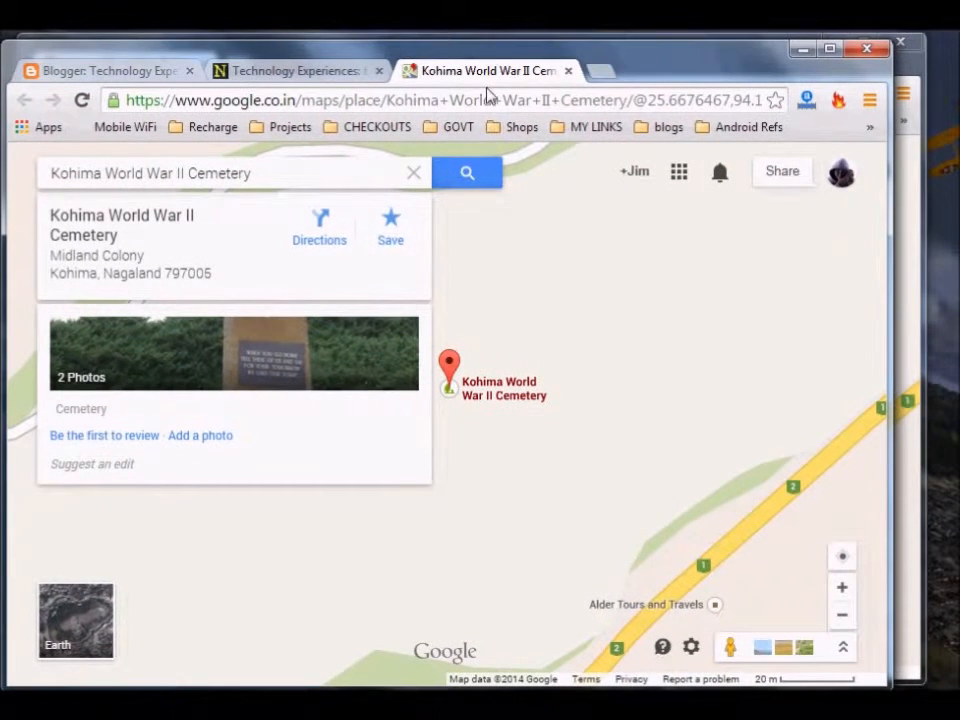
mouse_move(430, 265)
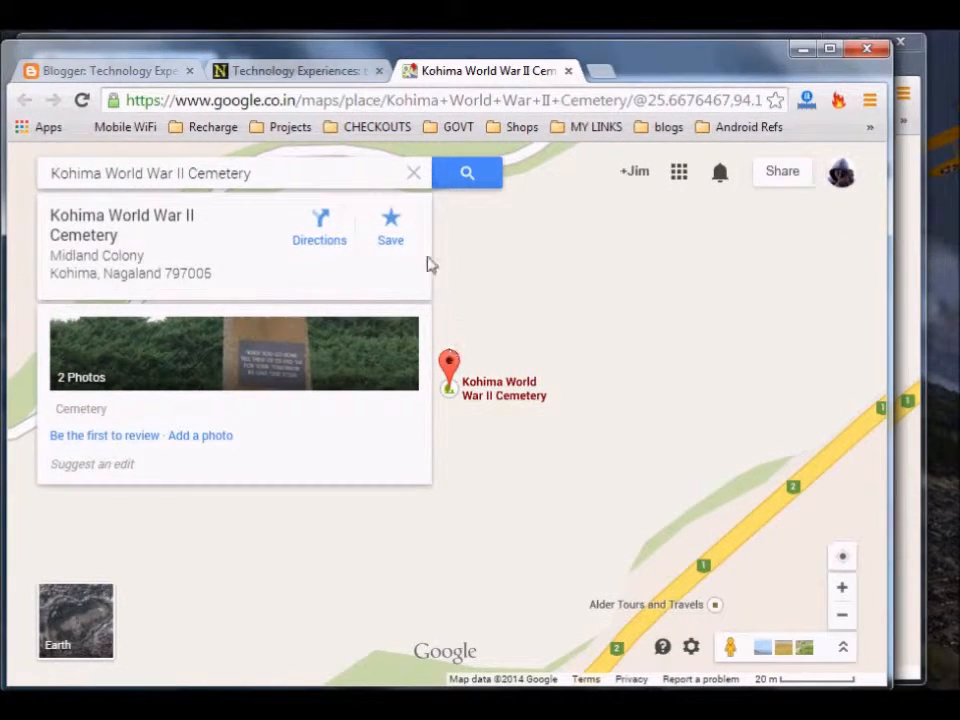
click(413, 172)
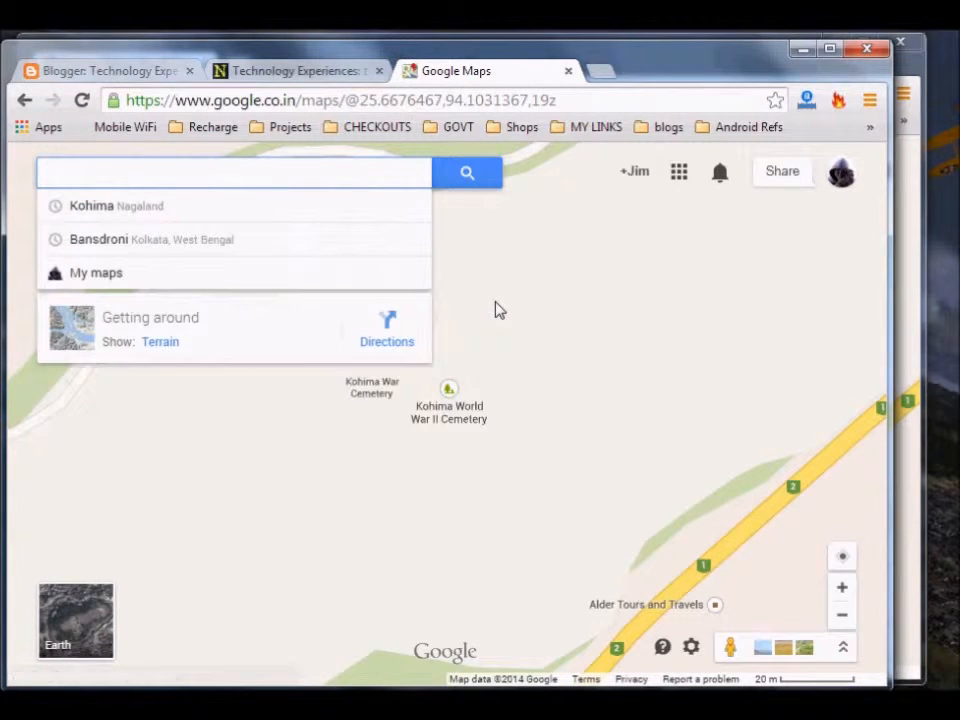
click(448, 389)
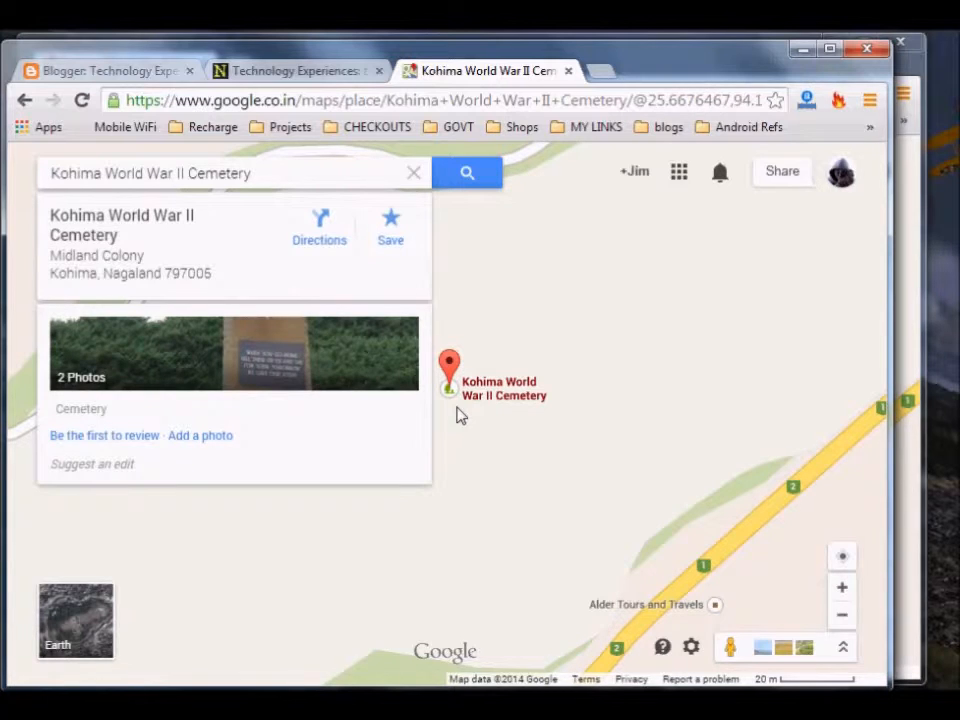
mouse_move(690, 648)
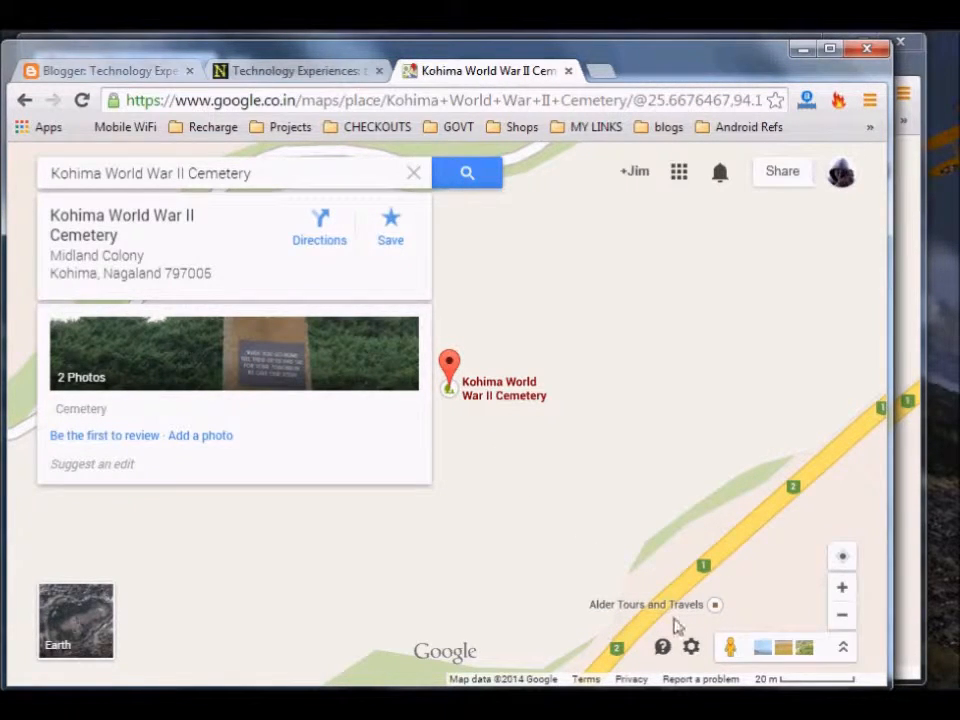
mouse_move(690, 650)
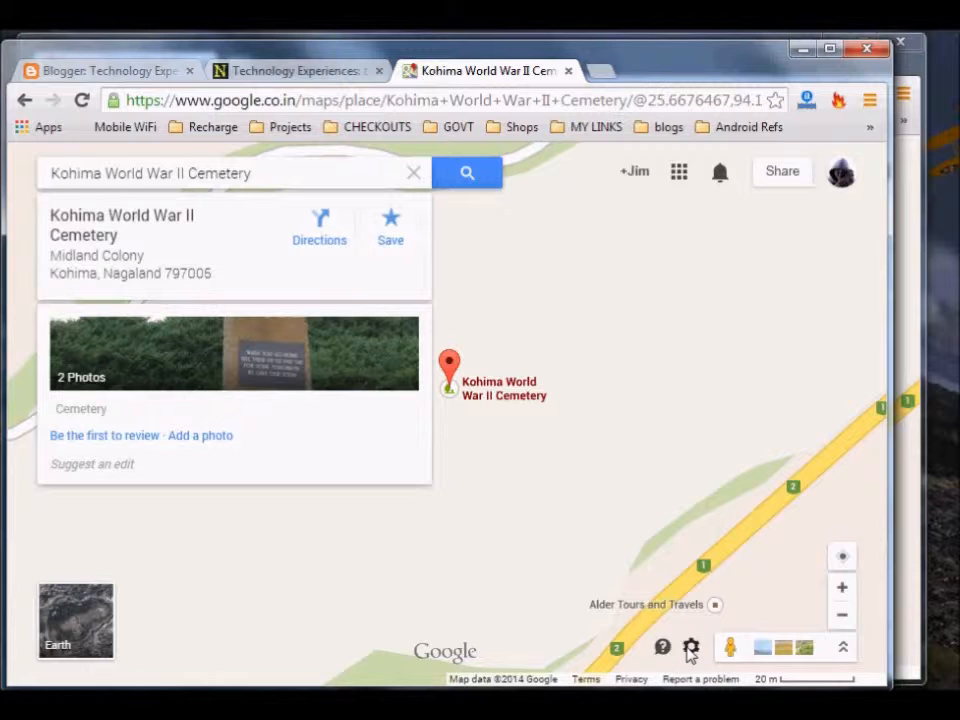
Step: Choose 'Share and embed map' from the gear menu for the Kohima cemetery place
click(690, 647)
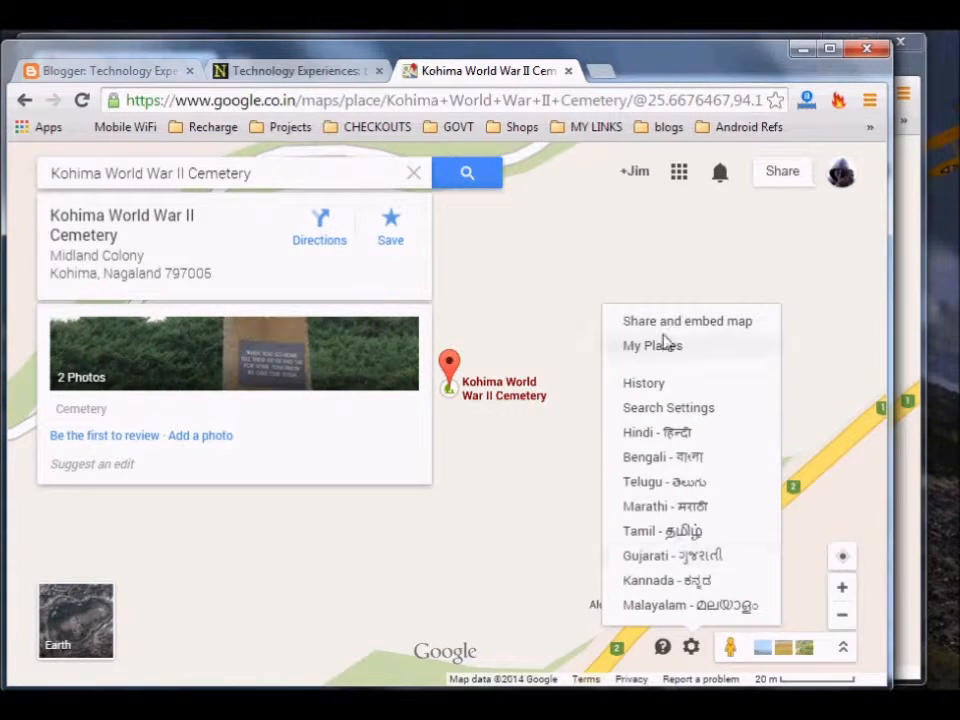
mouse_move(687, 321)
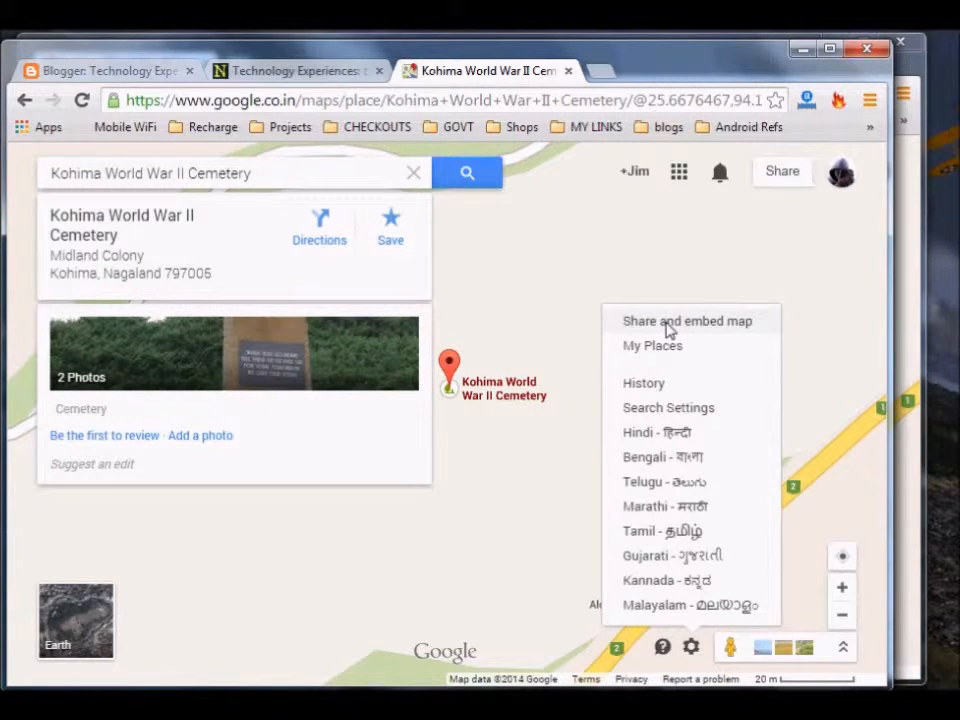
click(687, 320)
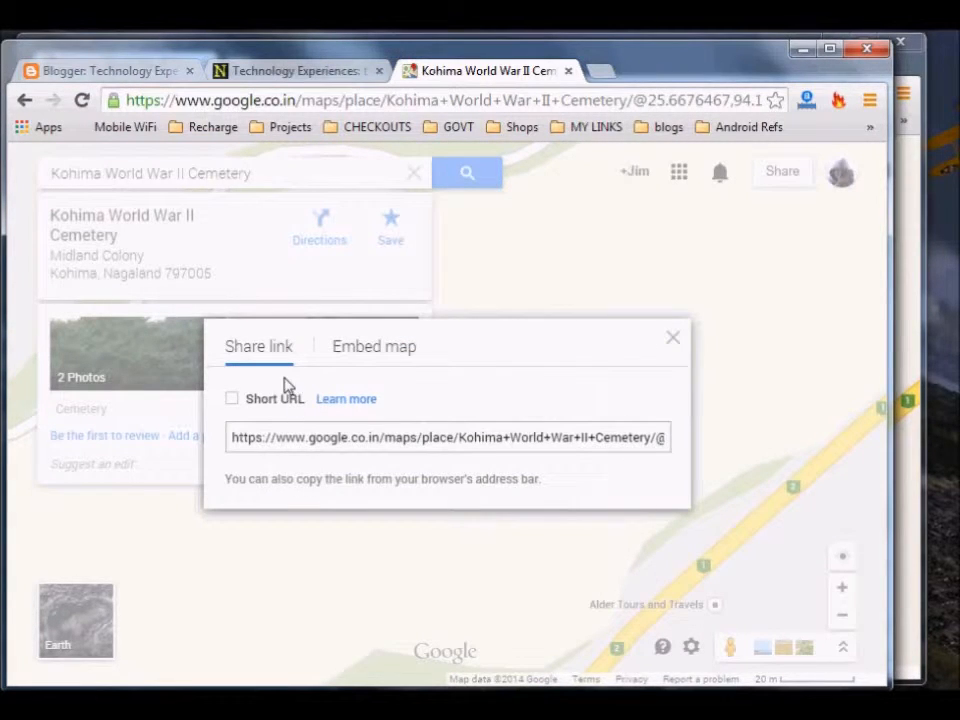
mouse_move(298, 358)
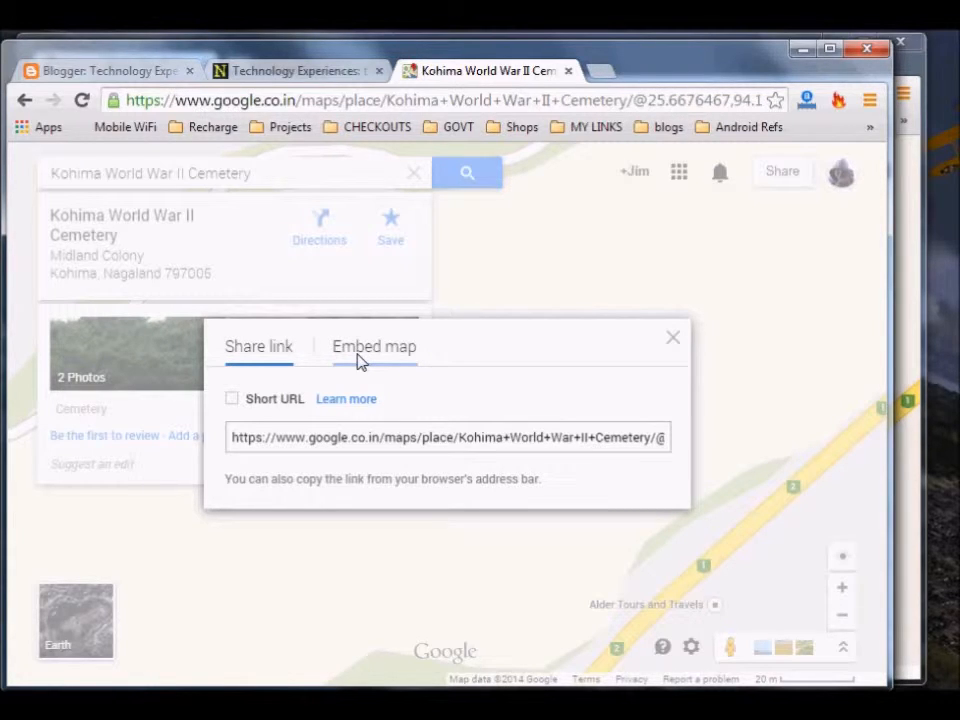
Step: Select the Kohima cemetery's full shareable place link
click(374, 346)
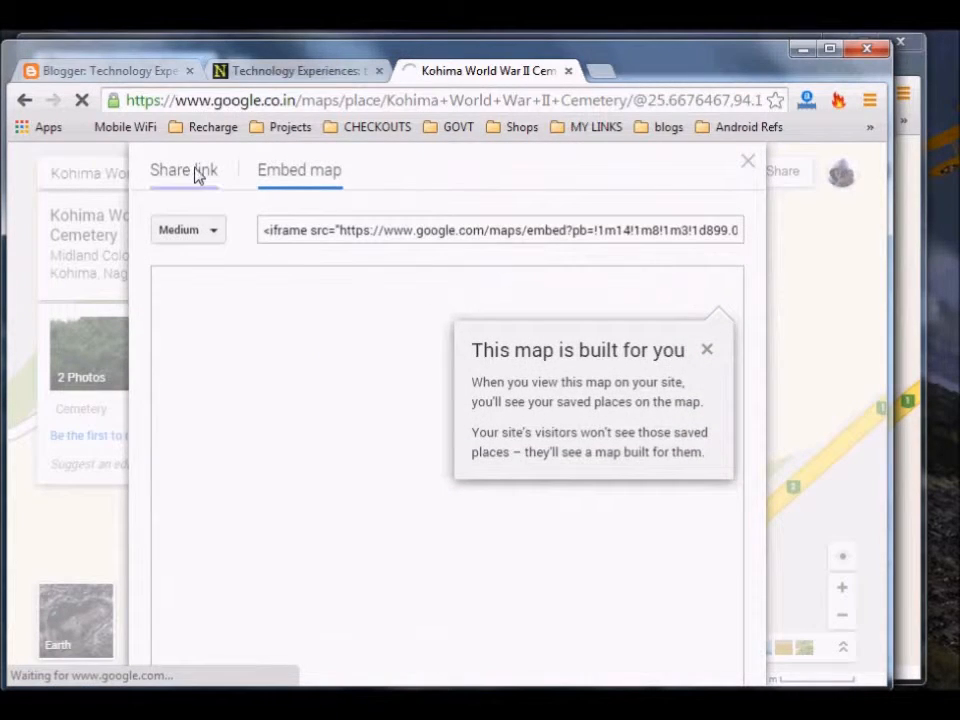
click(184, 170)
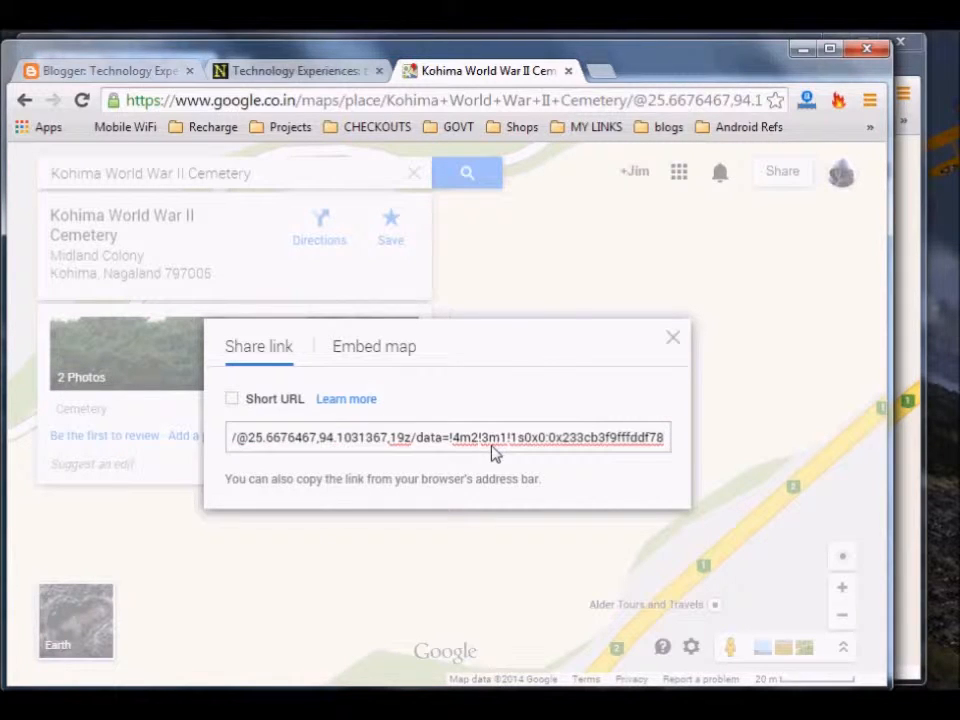
triple_click(445, 437)
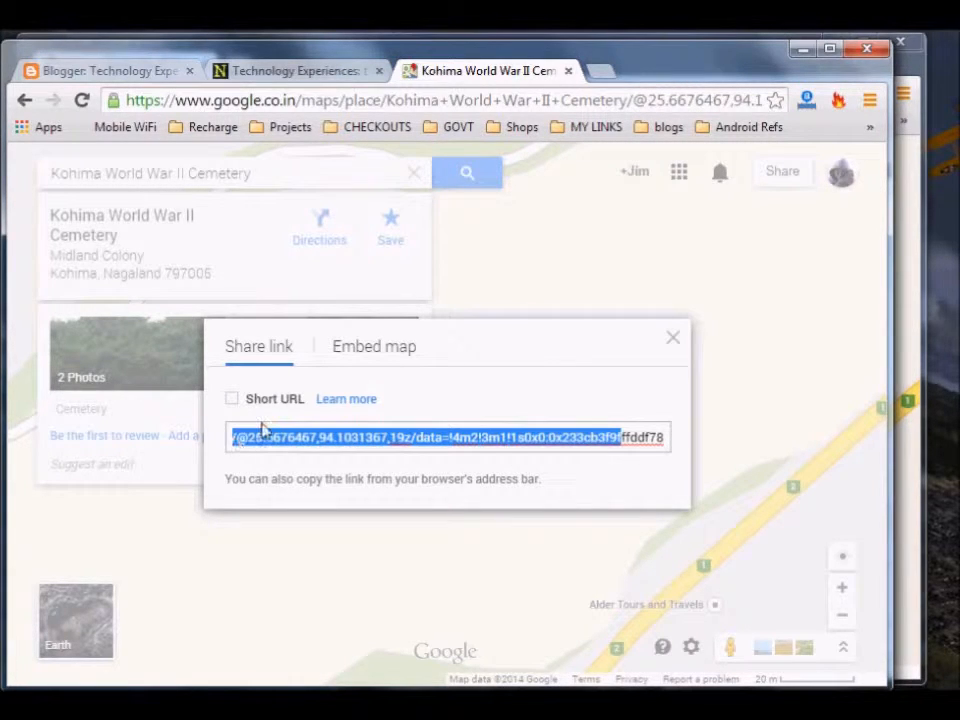
Step: Show the Embed map code with the map size set to Medium
click(374, 346)
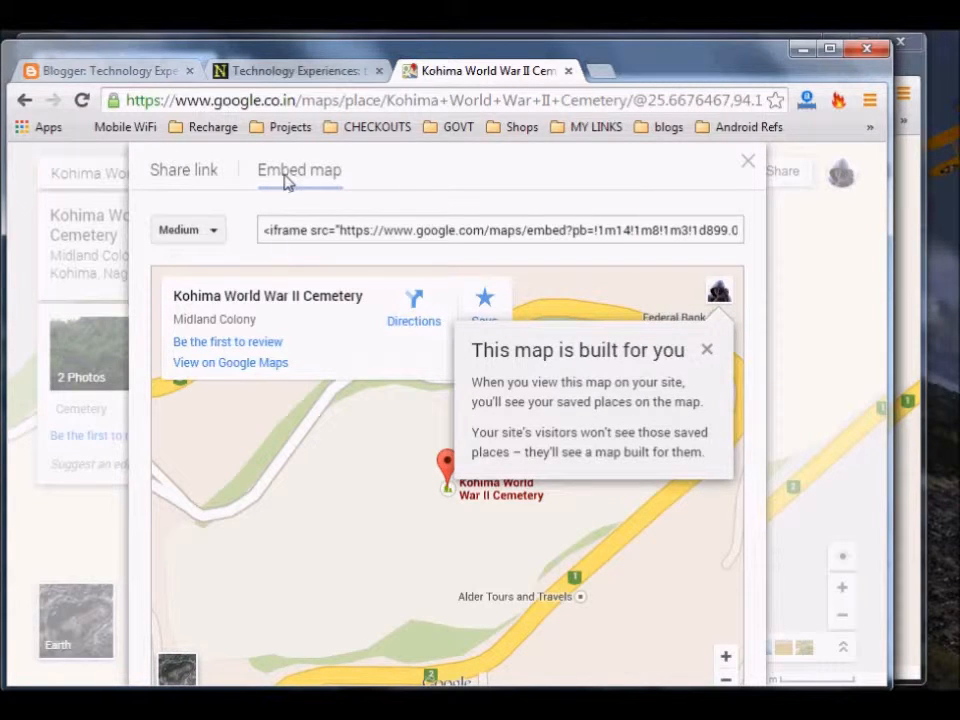
click(188, 229)
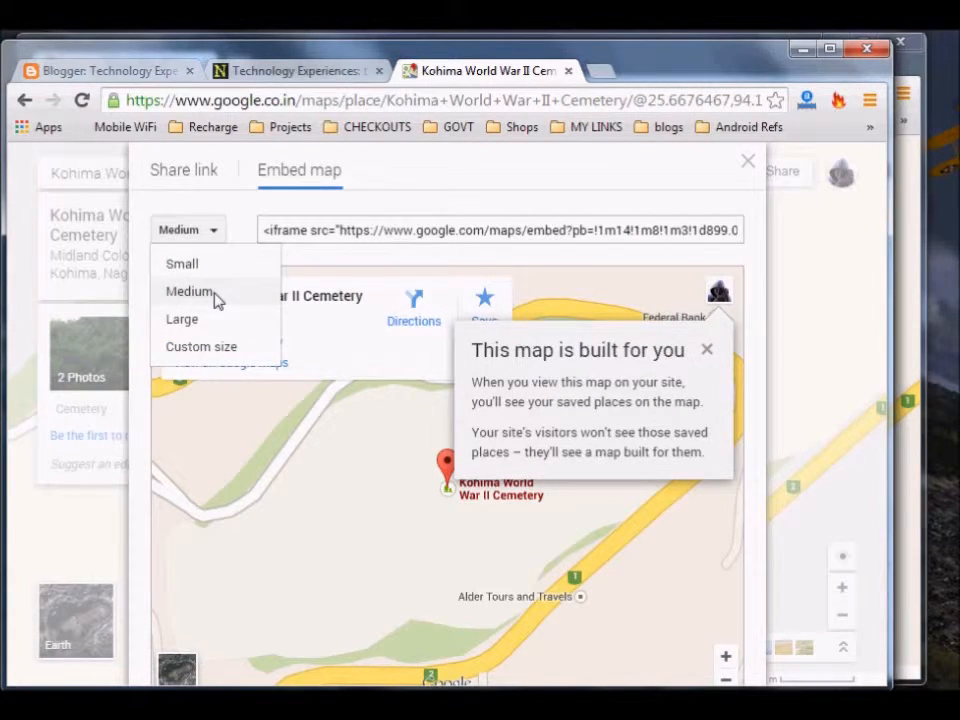
click(189, 291)
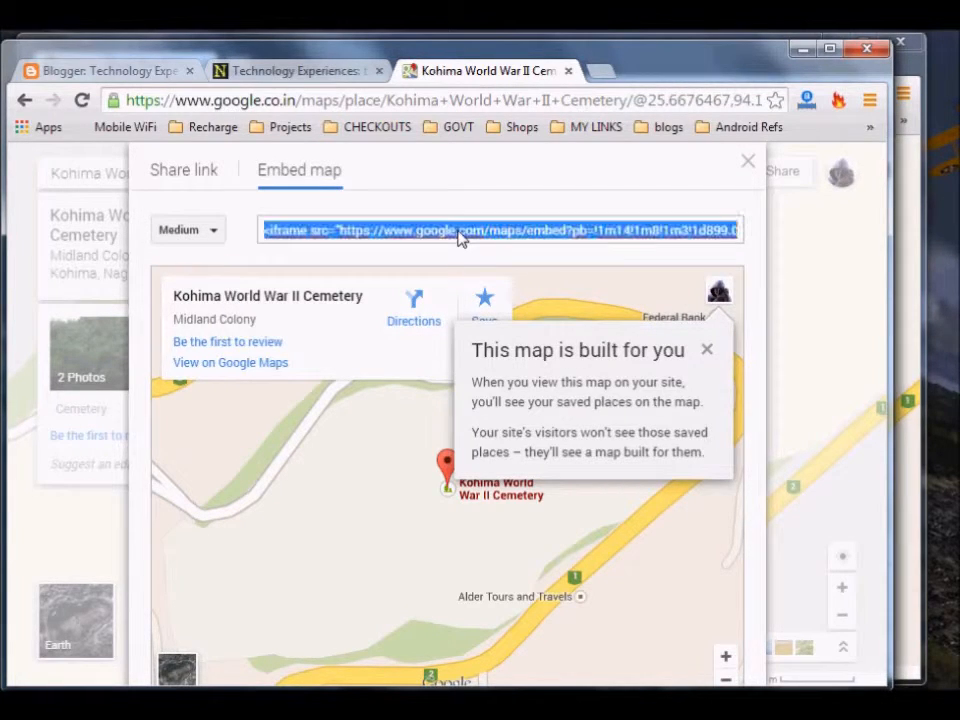
mouse_move(512, 320)
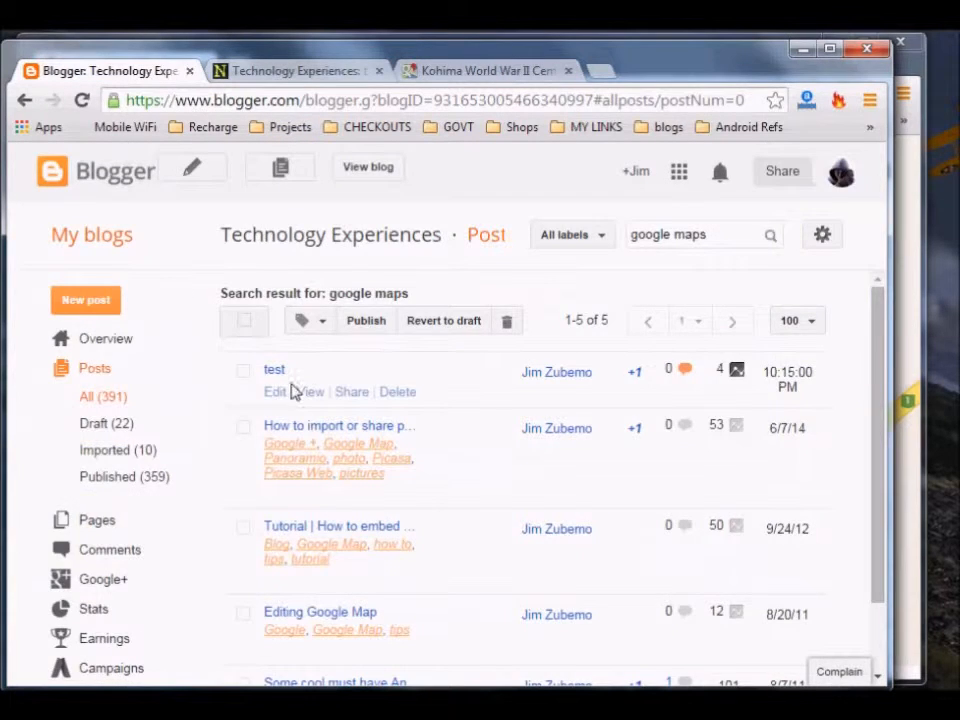
Step: Replace the 'test' post's HTML with the cemetery map iframe, preview it, and update
click(274, 391)
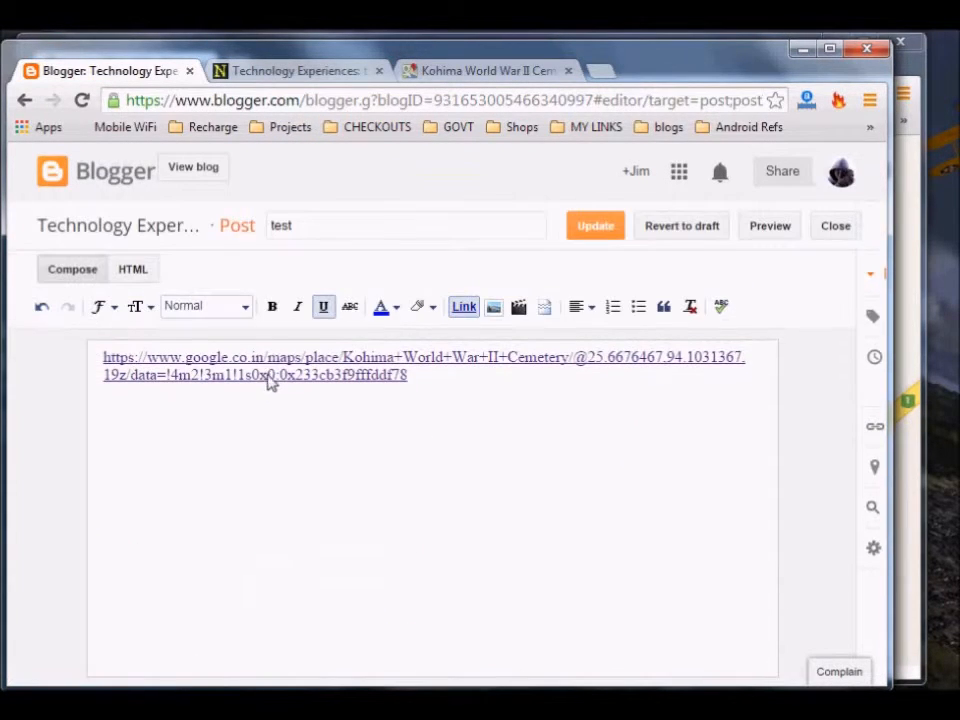
click(132, 268)
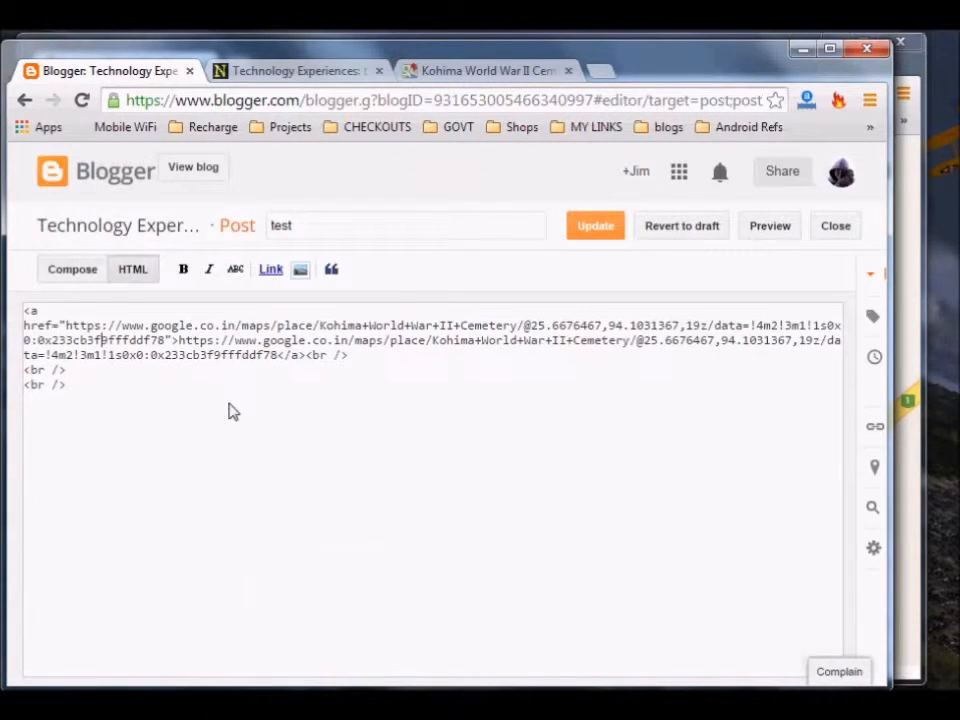
key(ctrl+a)
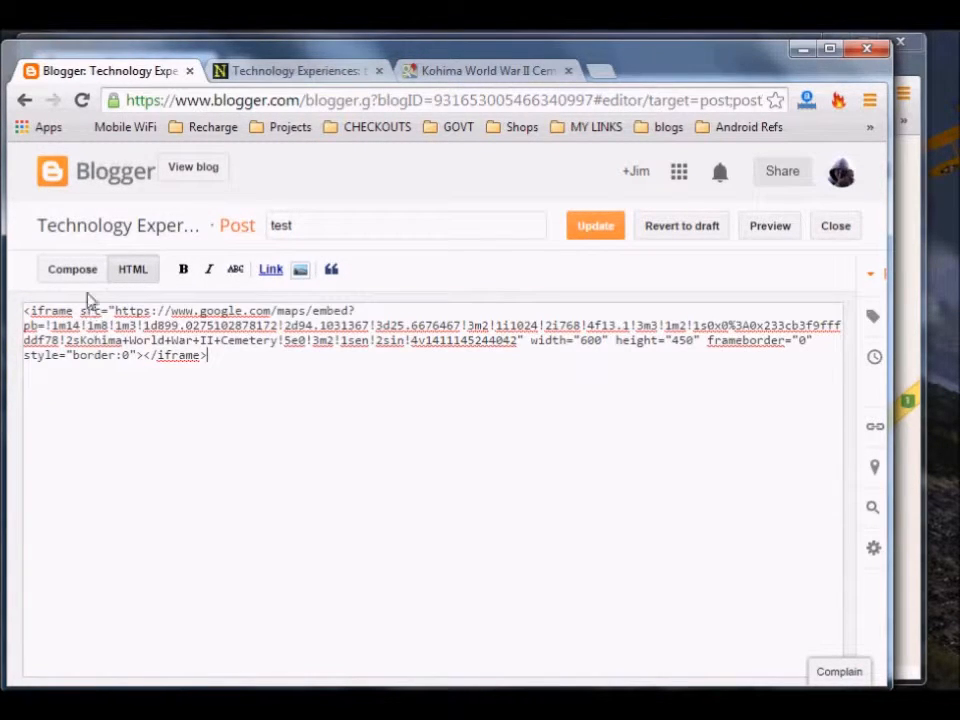
click(72, 268)
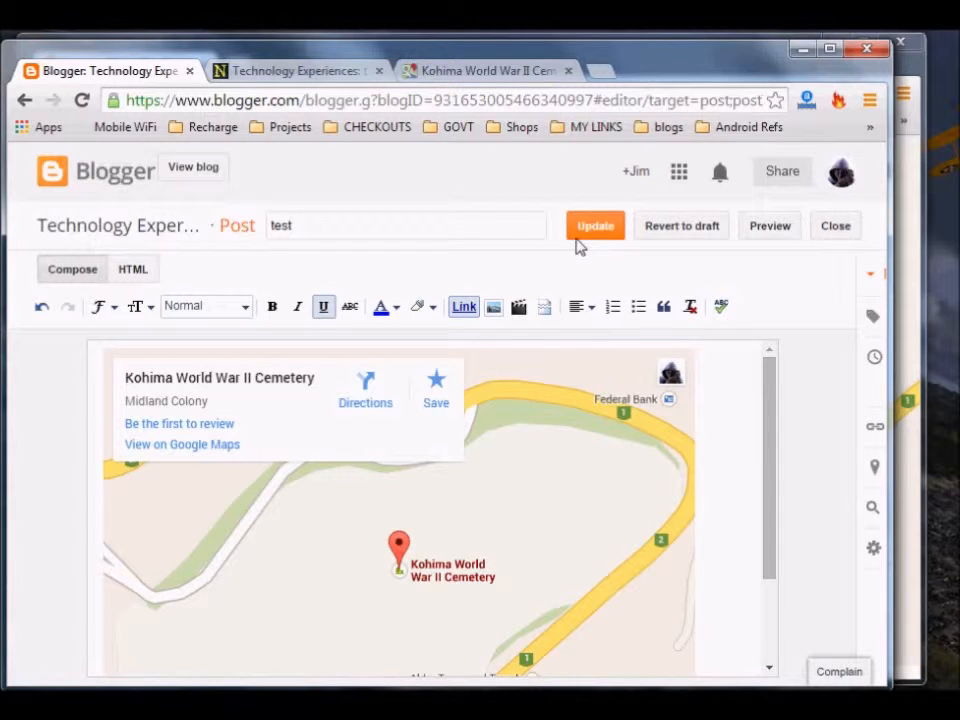
click(595, 225)
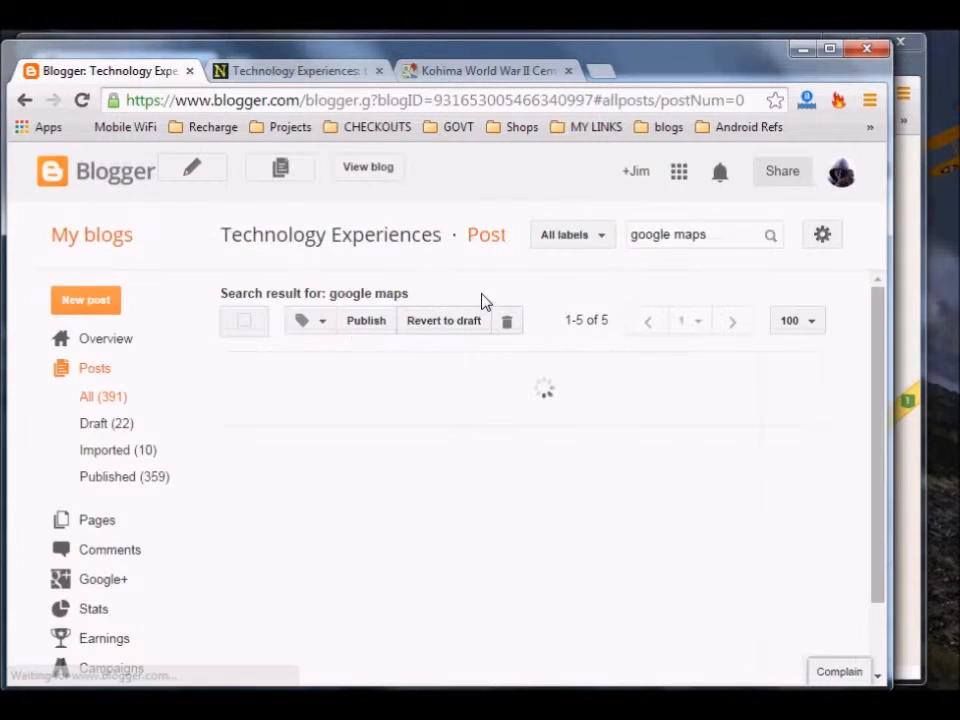
Step: View the live 'test' post and scroll through its embedded cemetery map
click(290, 70)
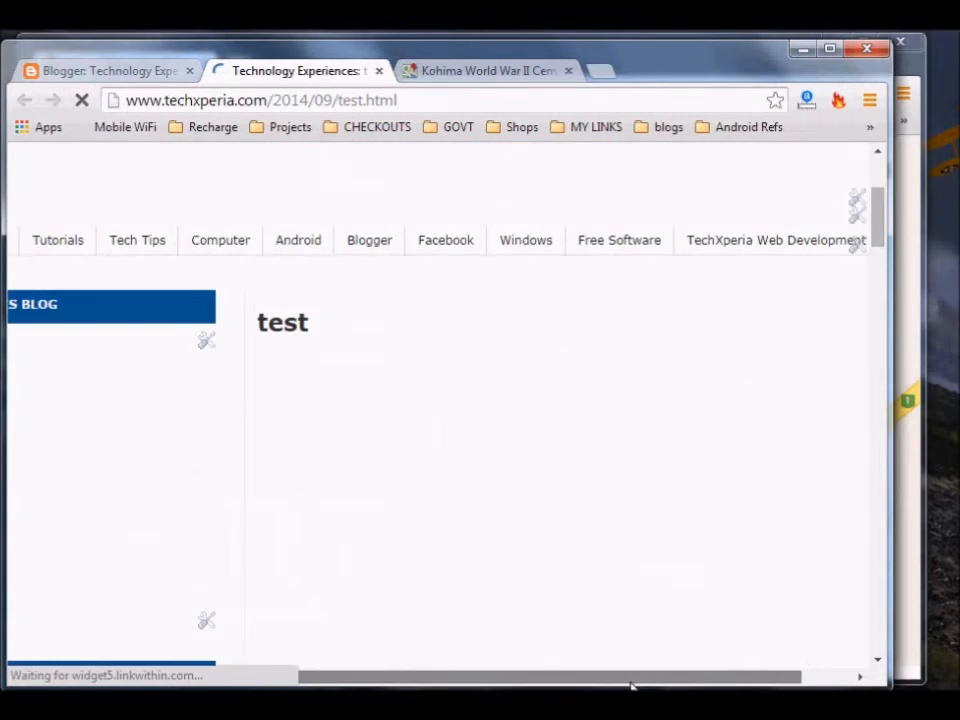
scroll(down, 3)
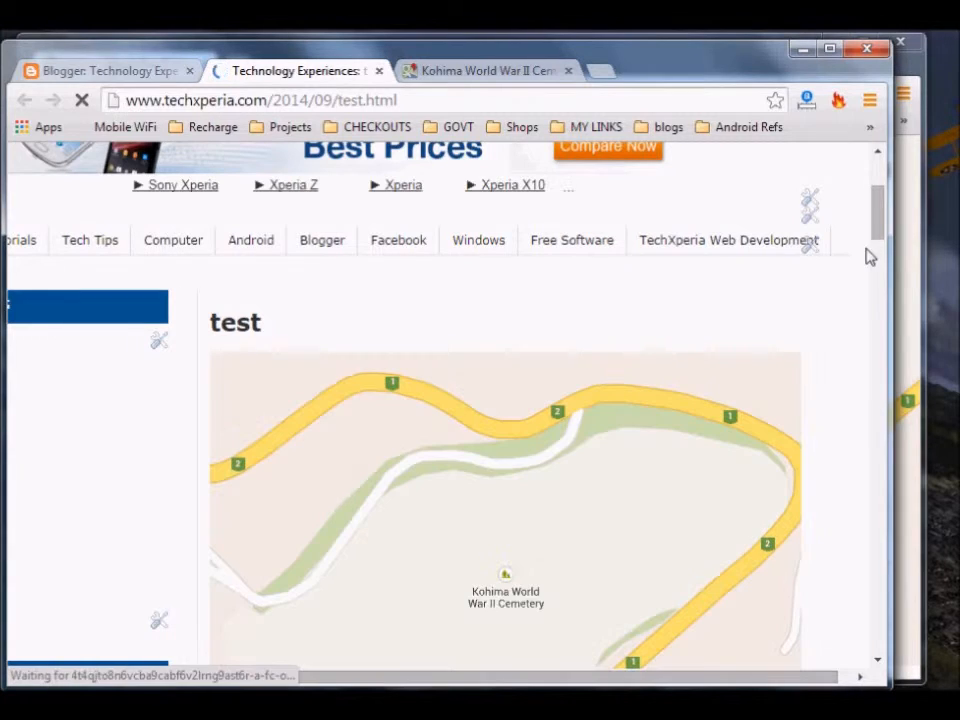
scroll(down, 3)
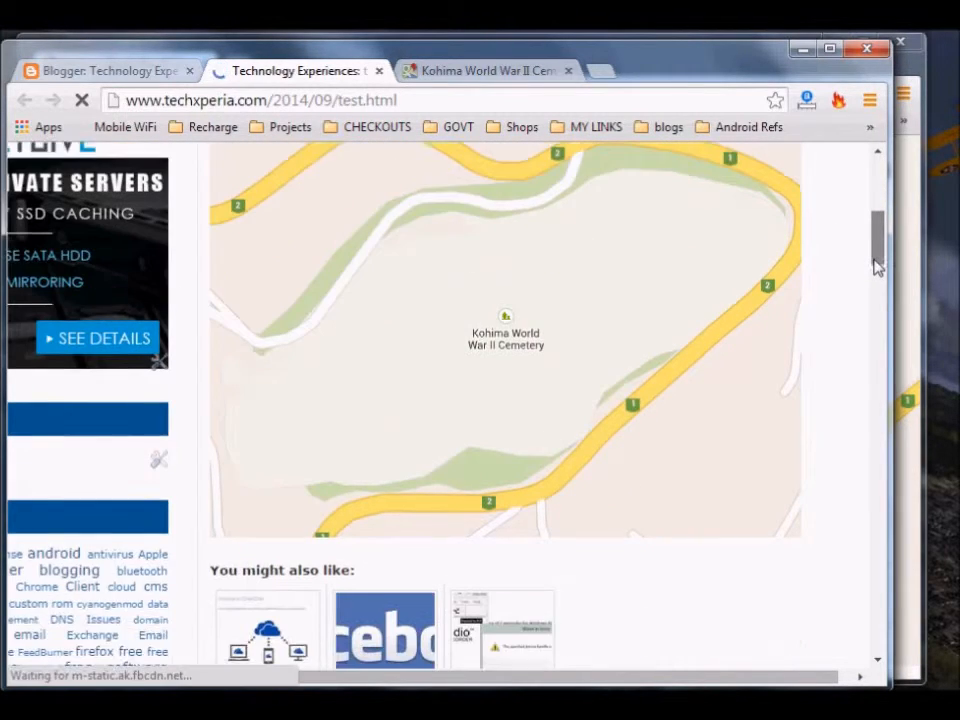
scroll(up, 3)
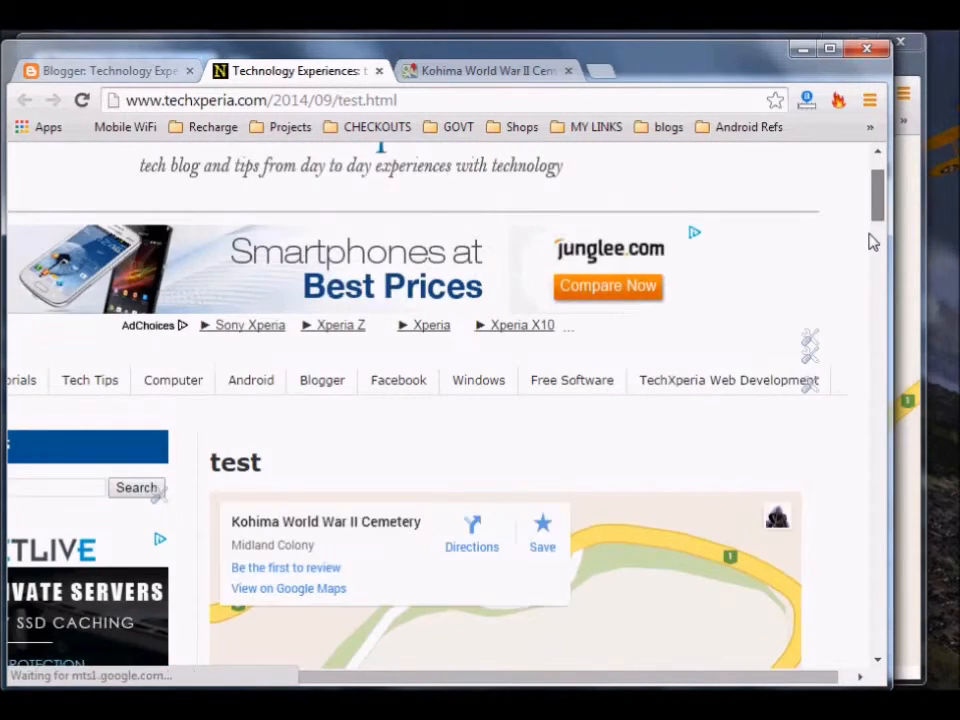
scroll(down, 3)
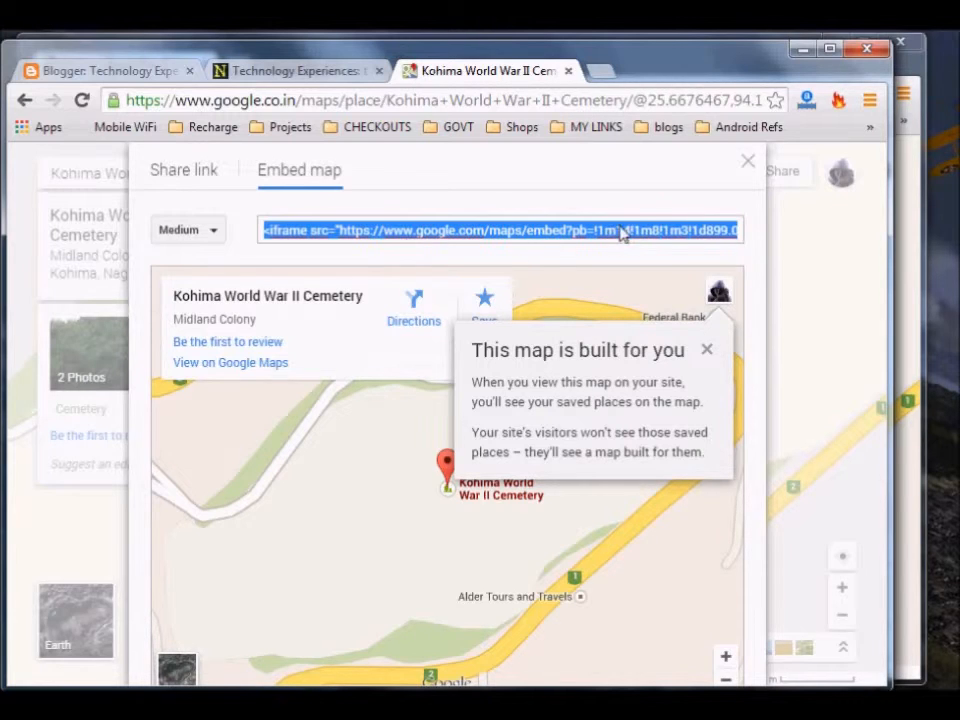
mouse_move(747, 163)
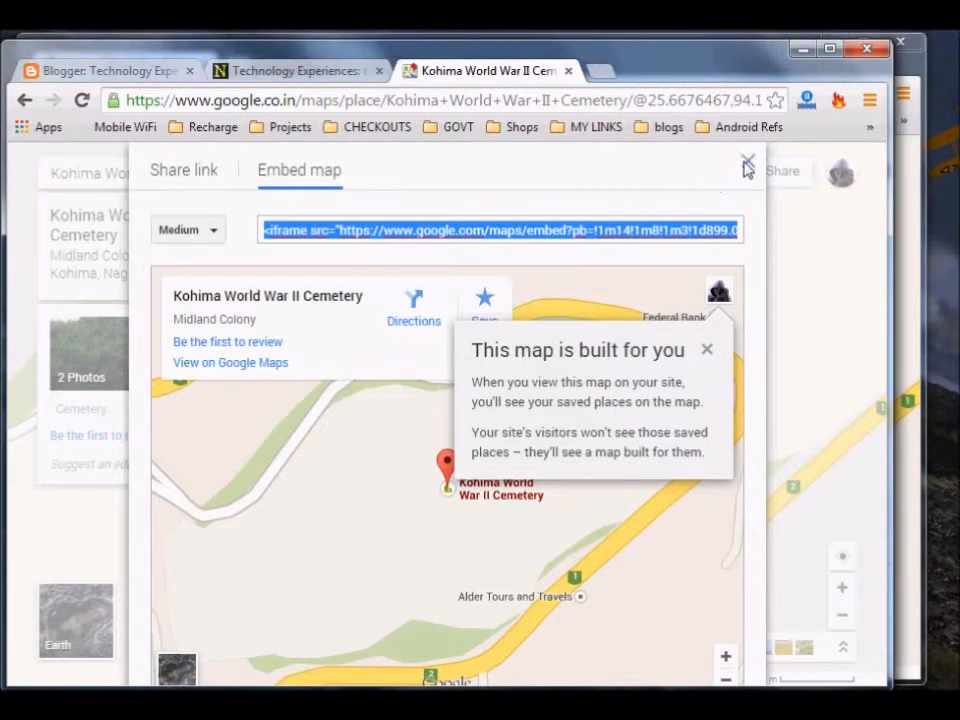
Step: Close the share dialog, reopen 'Share and embed map', and list the embed sizes
click(747, 164)
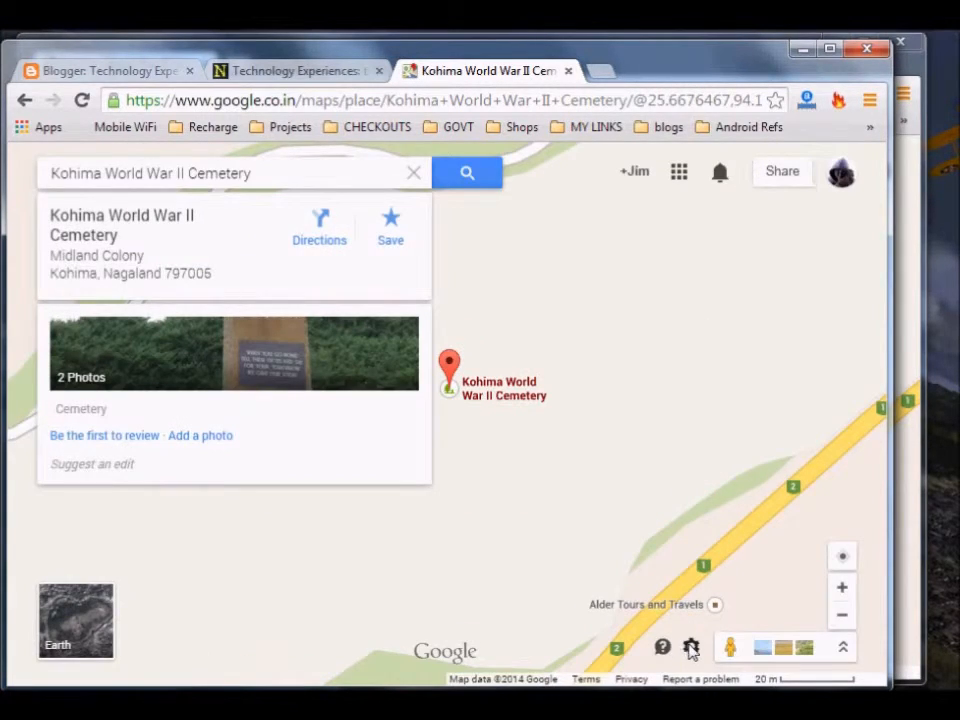
mouse_move(507, 436)
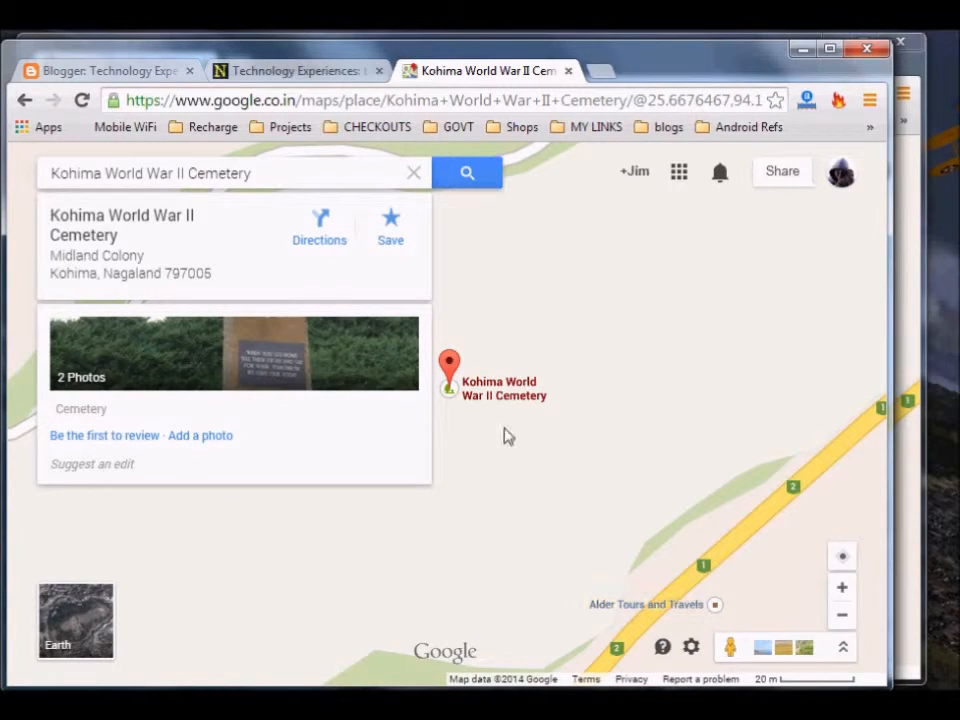
right_click(500, 390)
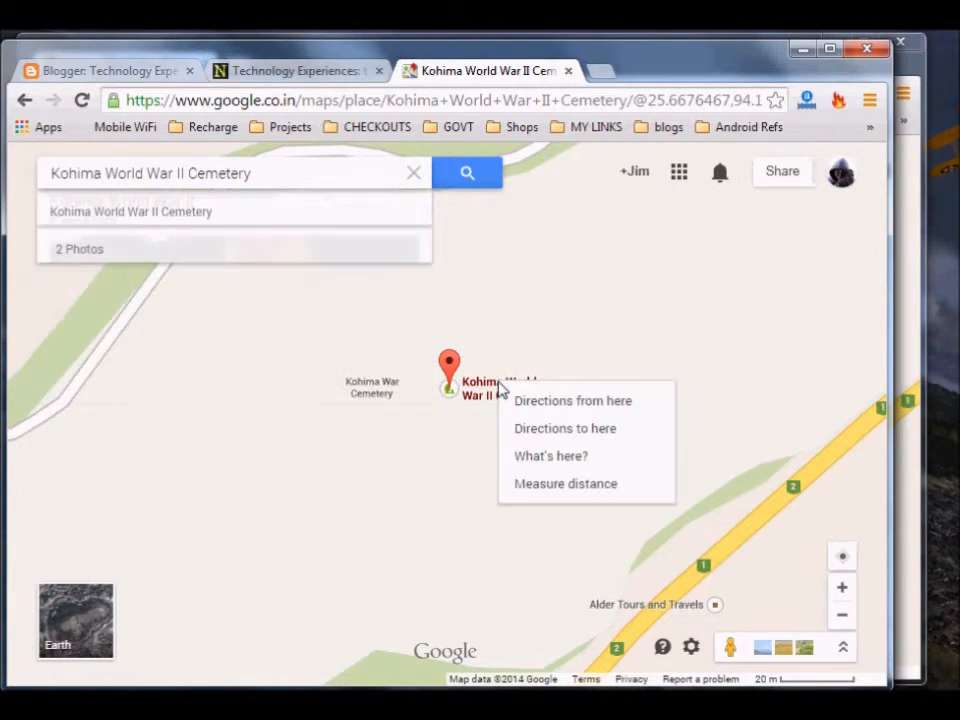
click(490, 395)
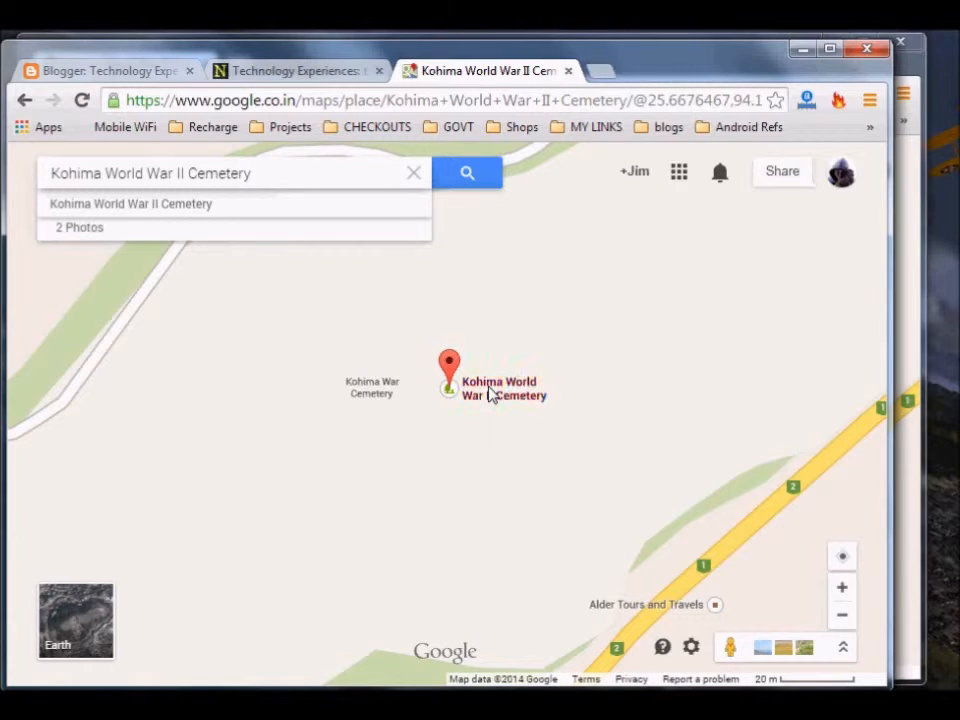
right_click(490, 395)
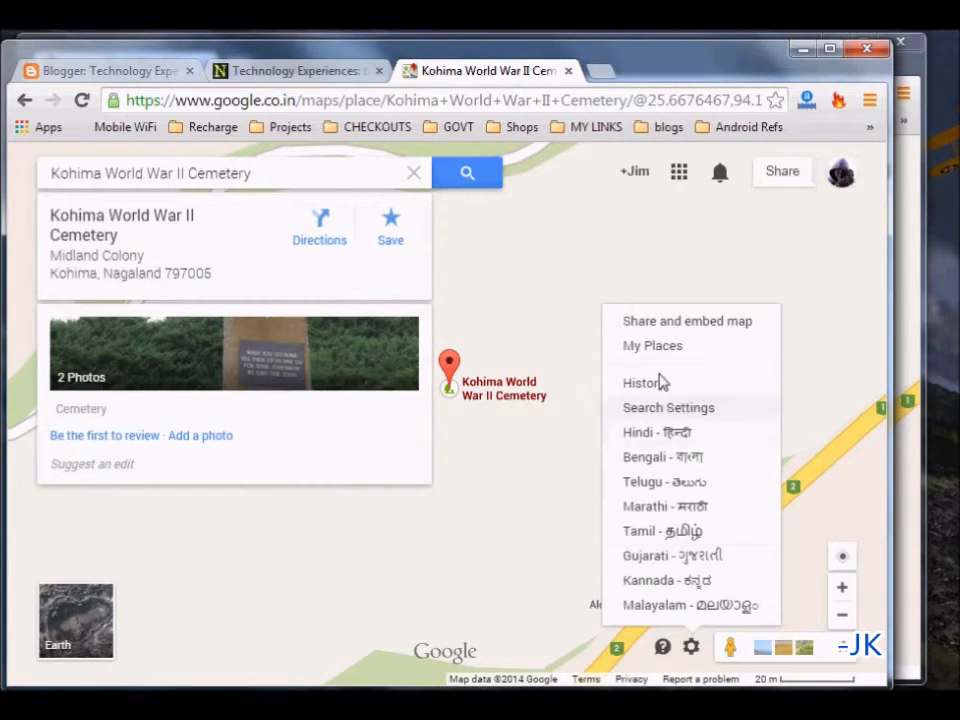
click(686, 320)
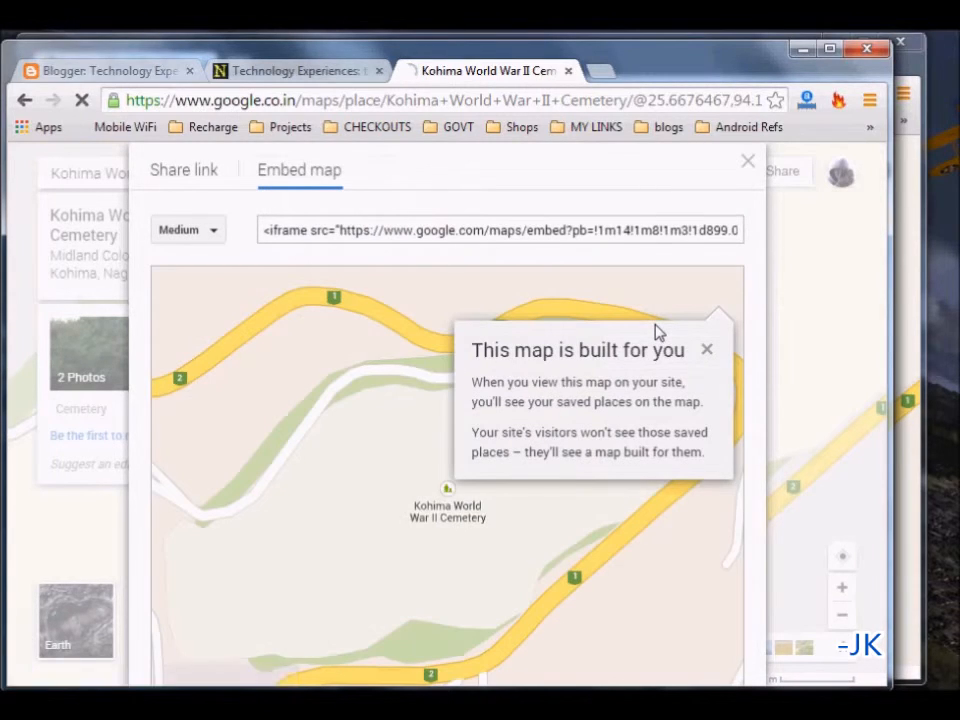
click(188, 230)
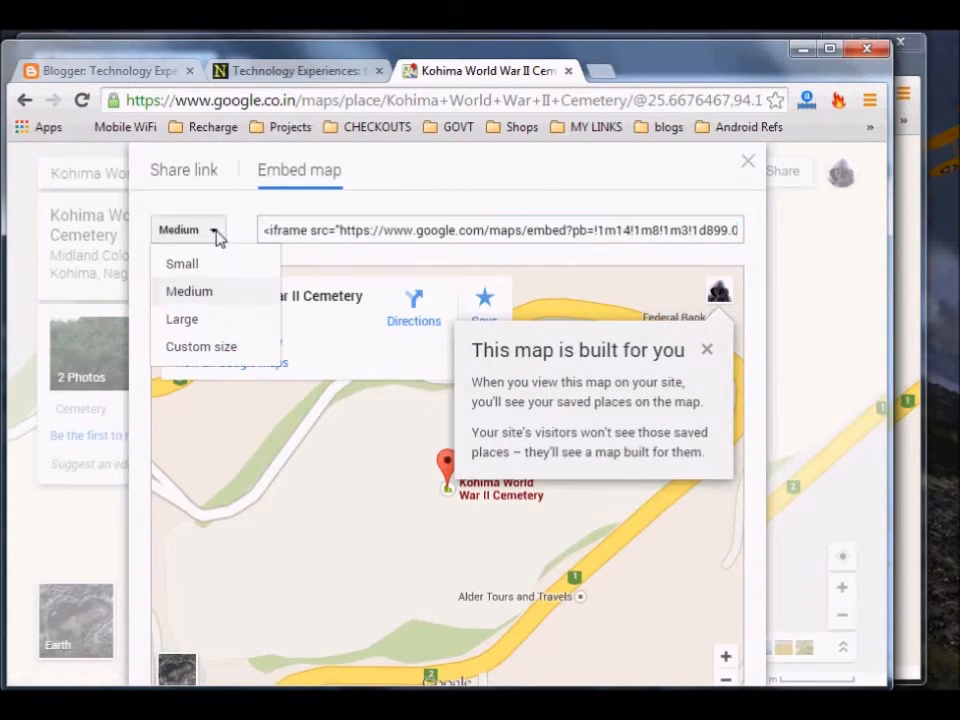